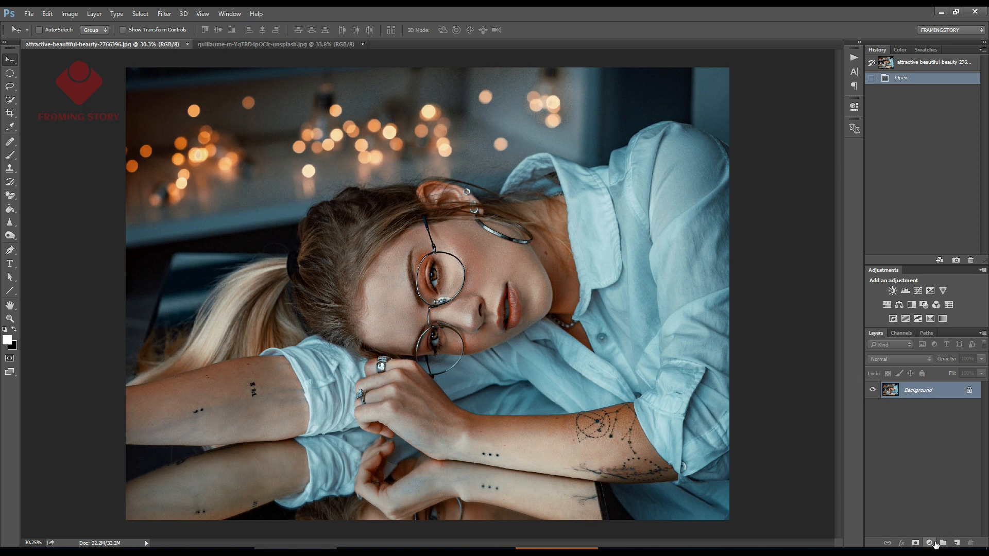
# - Choose Channel Mixer from the new fill or adjustment layer list
pyautogui.click(940, 554)
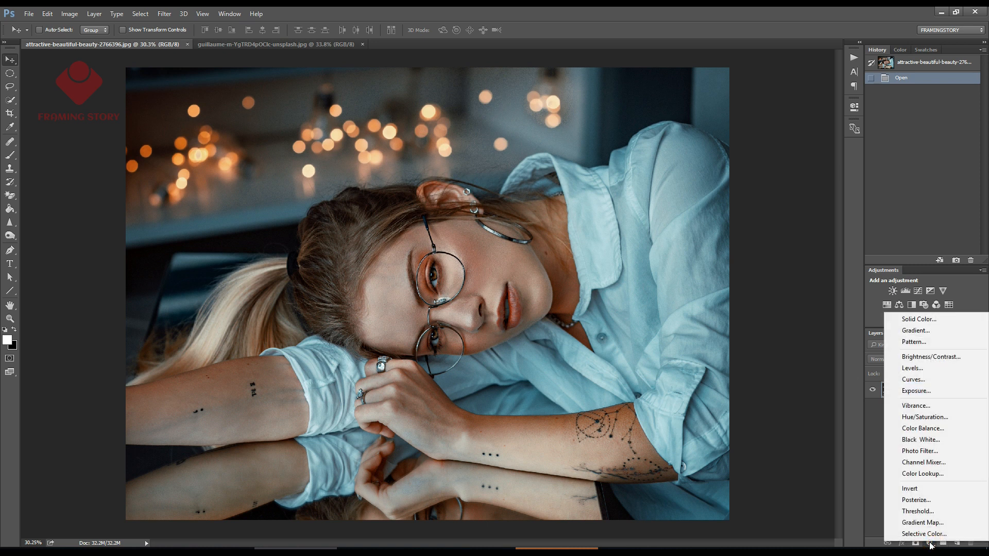
pyautogui.moveTo(935, 523)
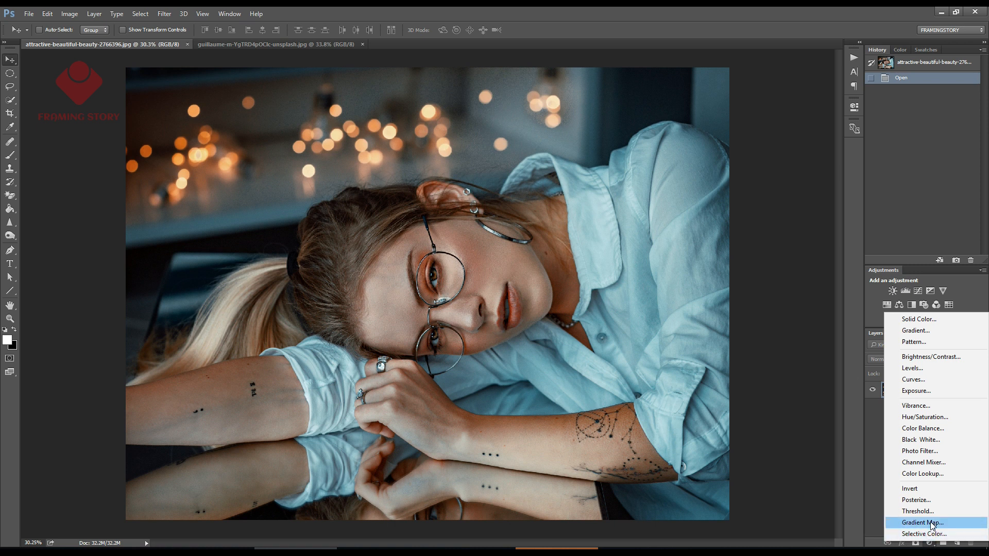
pyautogui.click(913, 379)
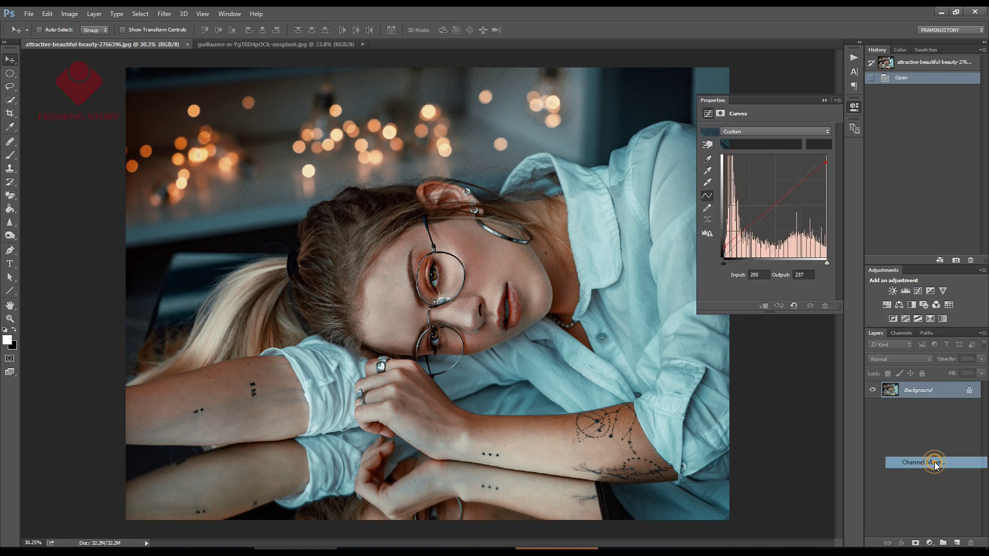
# - Add a Channel Mixer layer with Green output using Blue about +98 and Green +2
pyautogui.click(935, 462)
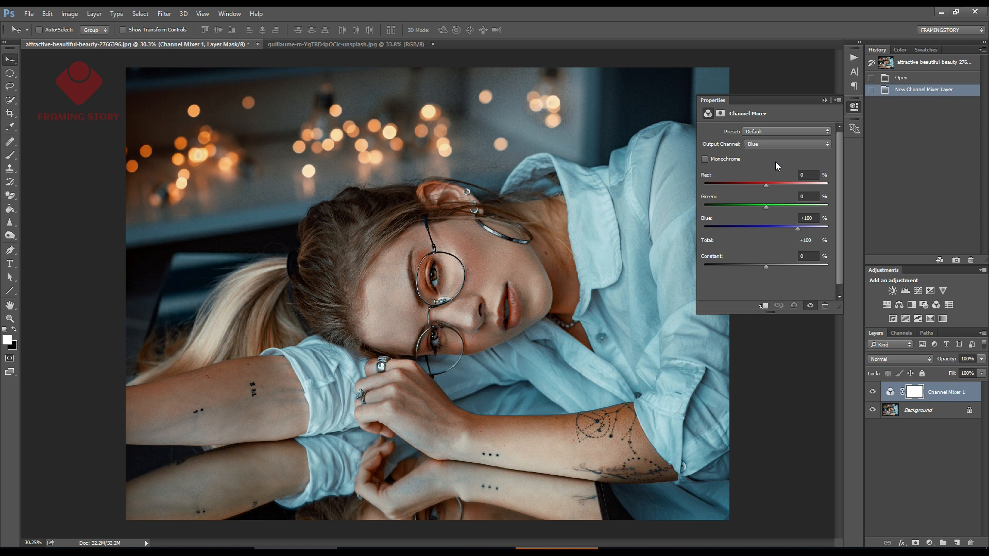
pyautogui.click(786, 144)
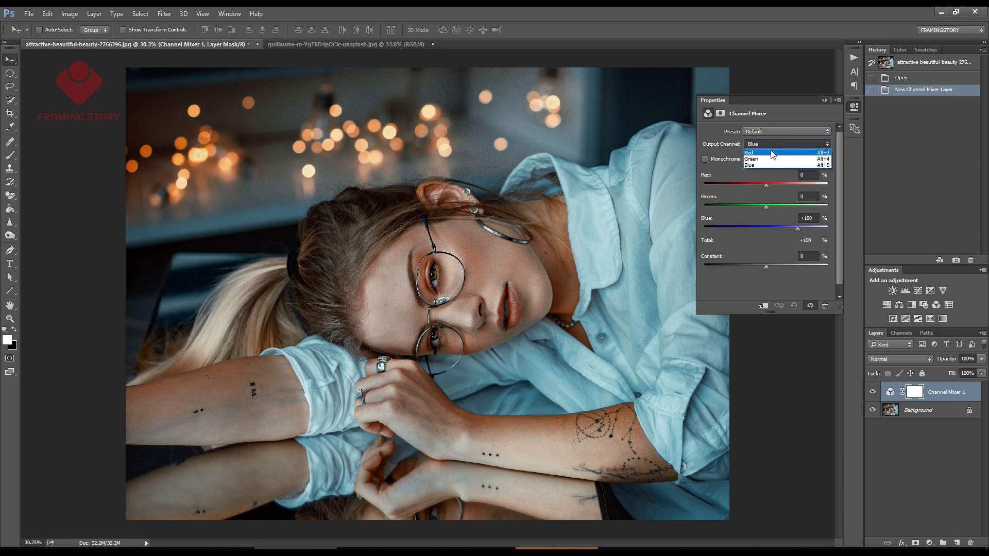
pyautogui.click(752, 159)
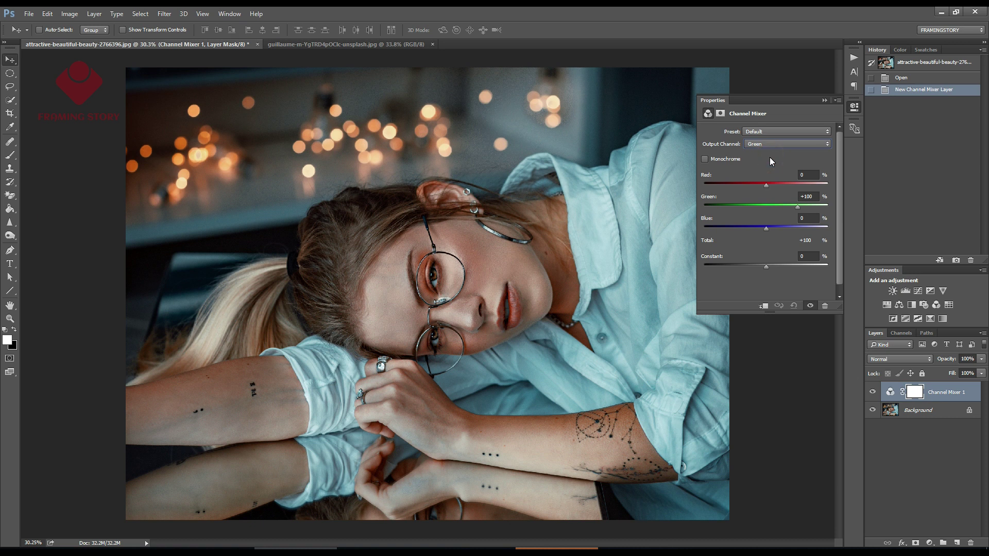
pyautogui.moveTo(768, 184)
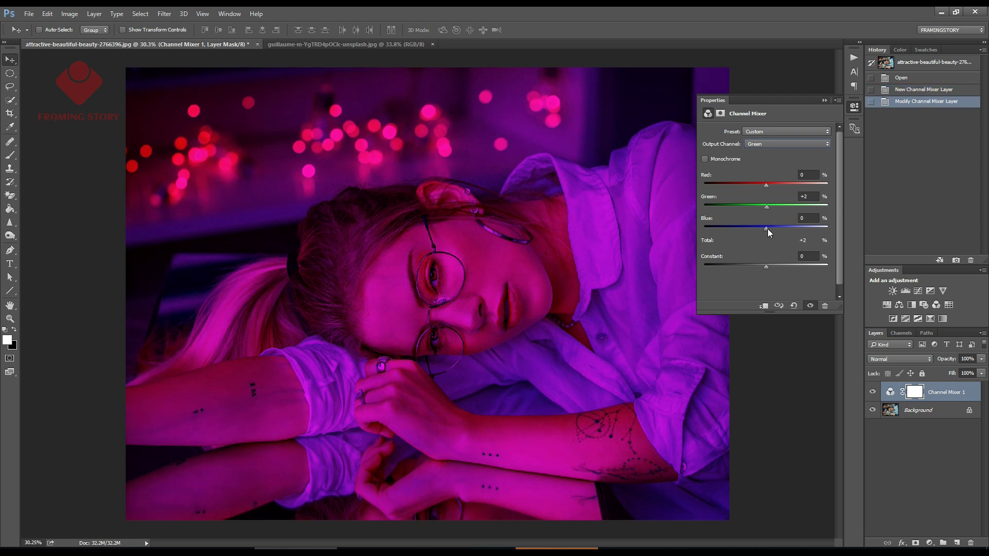
pyautogui.moveTo(766, 228); pyautogui.dragTo(829, 228)
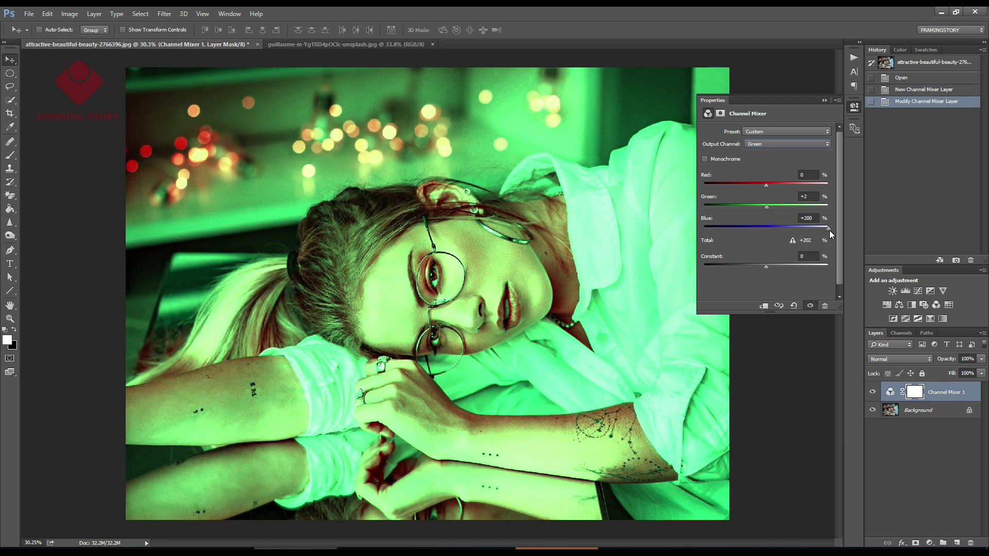
pyautogui.moveTo(823, 228); pyautogui.dragTo(801, 228)
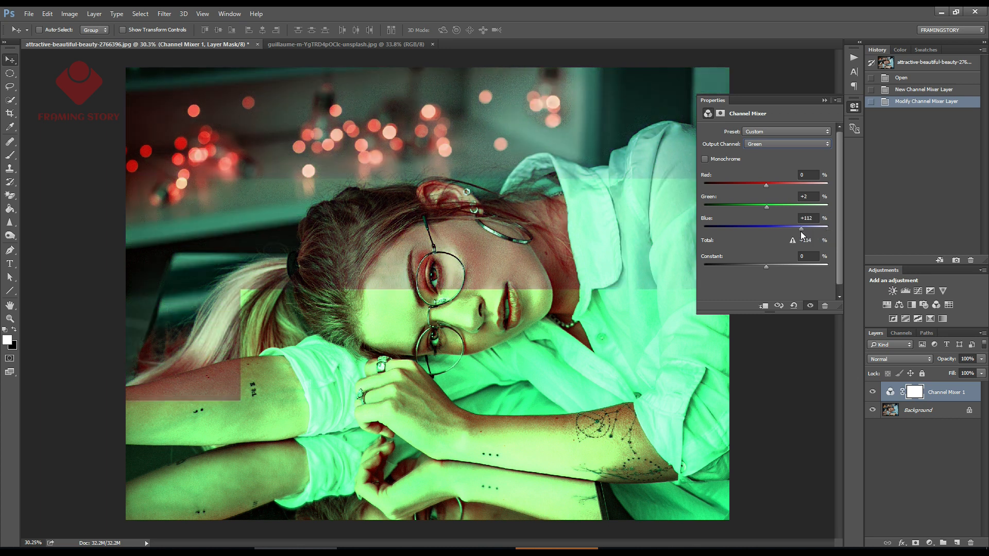
pyautogui.moveTo(801, 227); pyautogui.dragTo(797, 227)
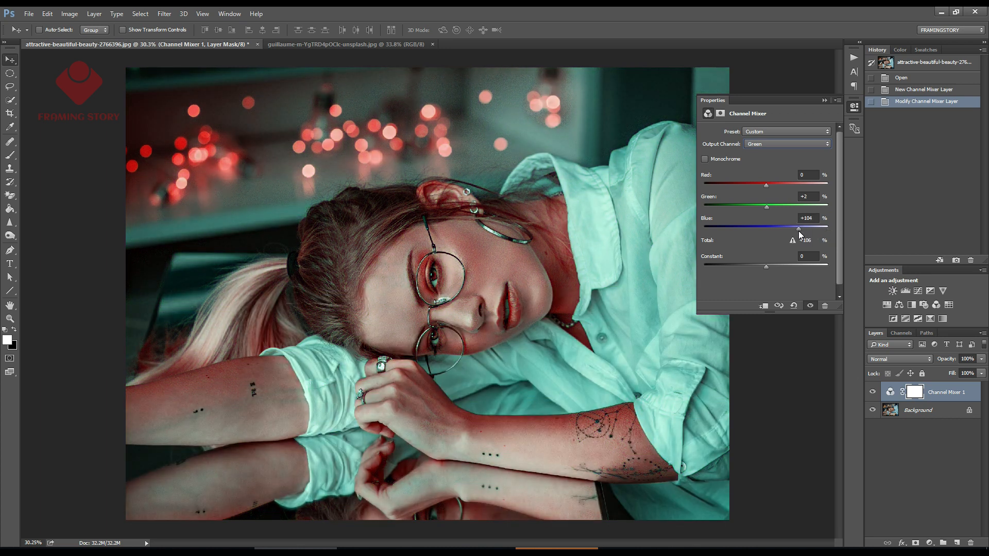
pyautogui.moveTo(800, 228); pyautogui.dragTo(796, 228)
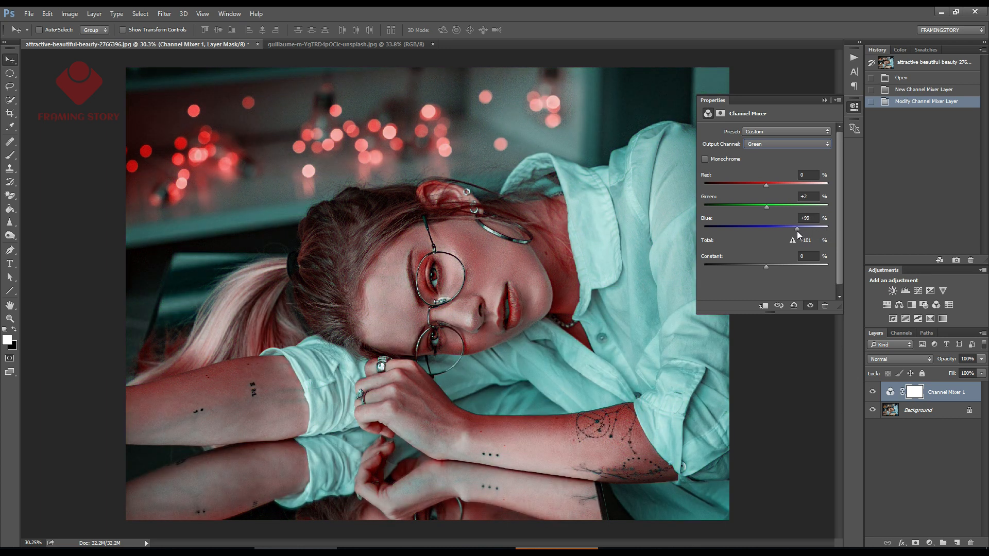
pyautogui.moveTo(798, 228); pyautogui.dragTo(795, 227)
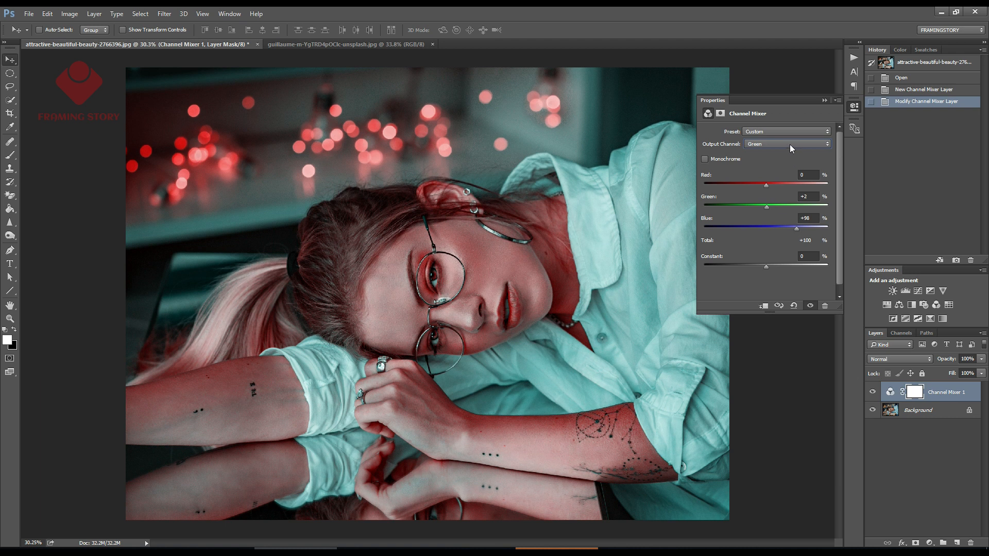
# - Set the Channel Mixer Blue output to Blue -2 and Green about +96
pyautogui.click(788, 143)
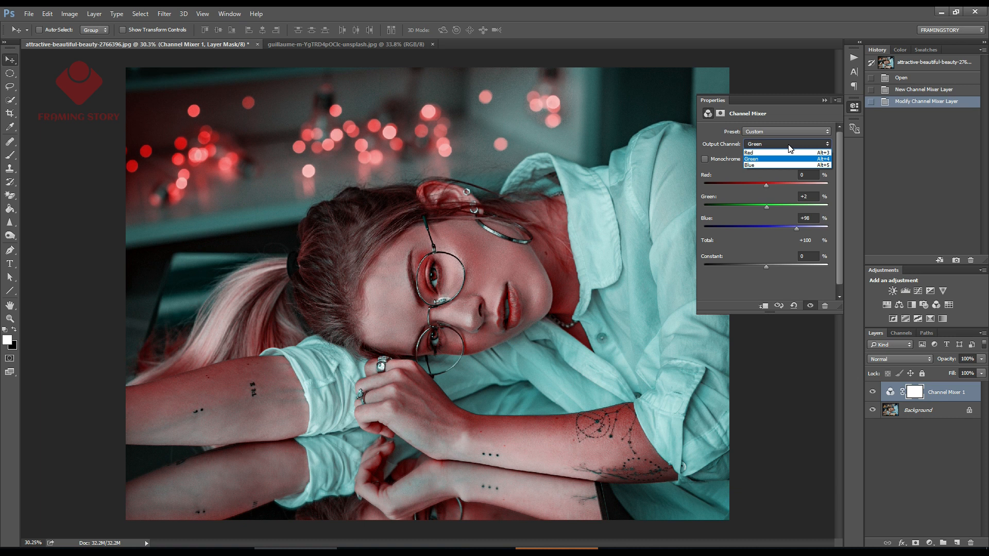
pyautogui.click(764, 165)
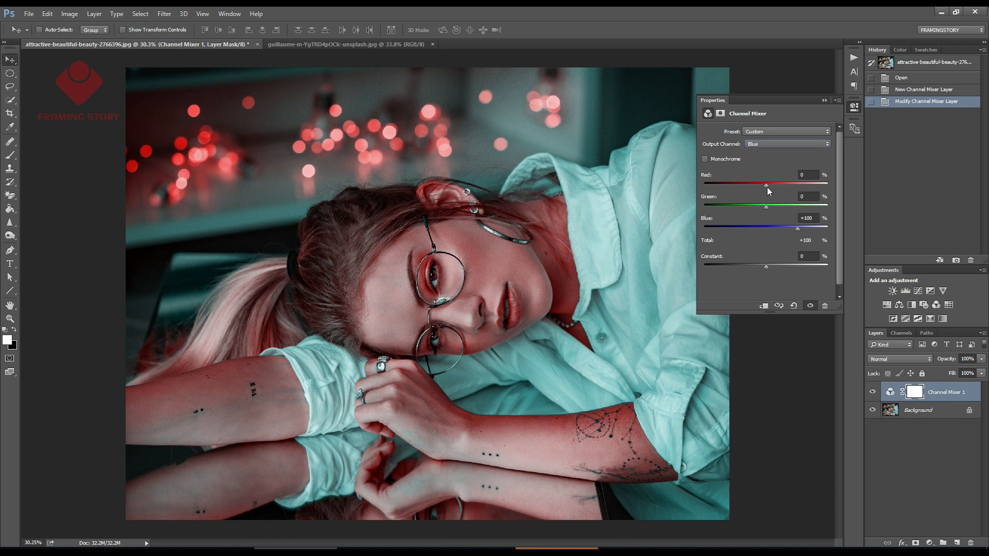
pyautogui.moveTo(797, 227); pyautogui.dragTo(764, 228)
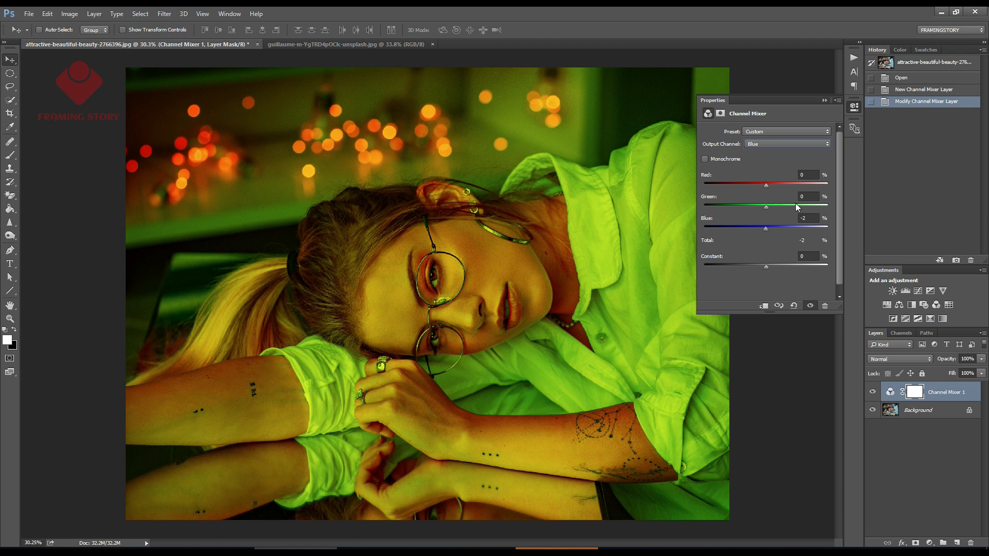
pyautogui.moveTo(748, 206); pyautogui.dragTo(813, 206)
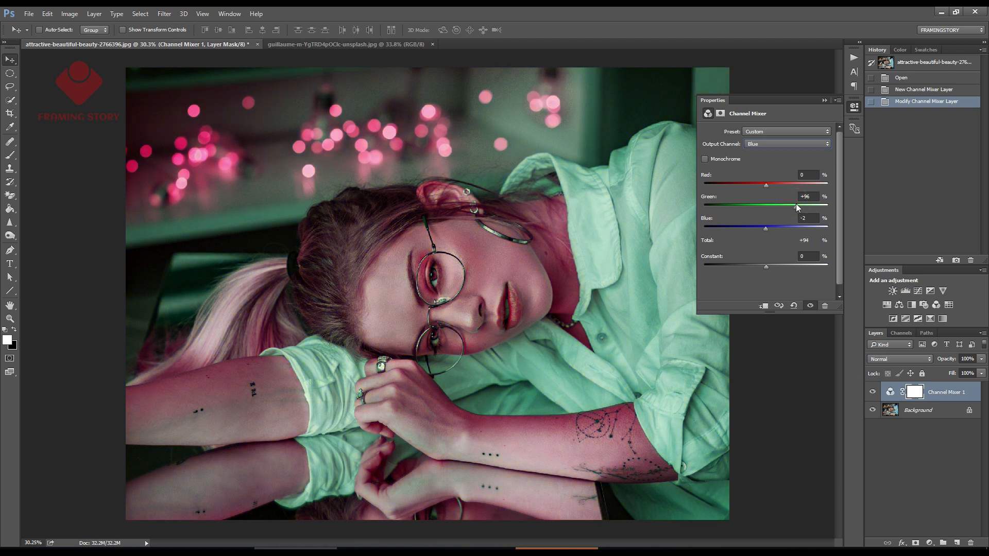
pyautogui.moveTo(795, 206); pyautogui.dragTo(795, 206)
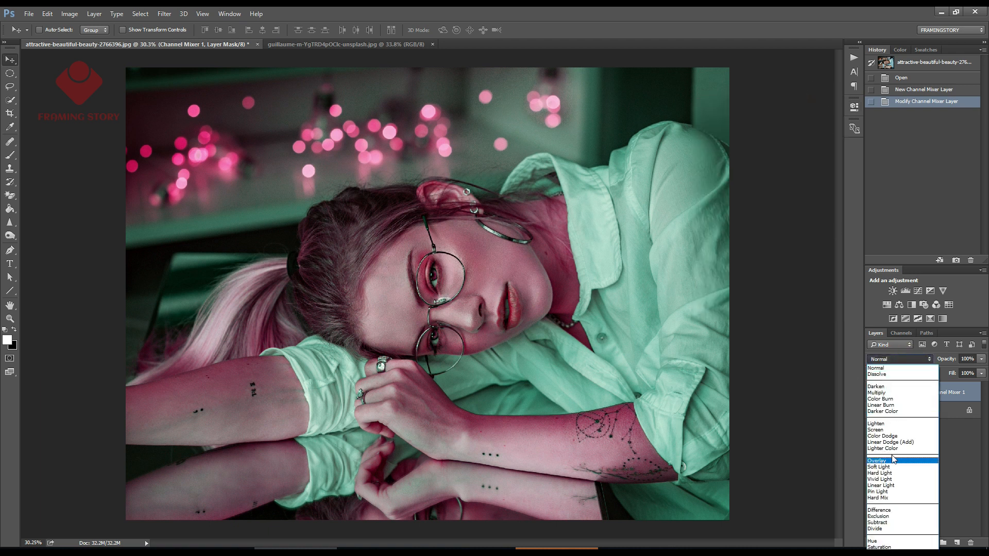
# - Set the Channel Mixer layer's blend mode to Lighten
pyautogui.click(875, 423)
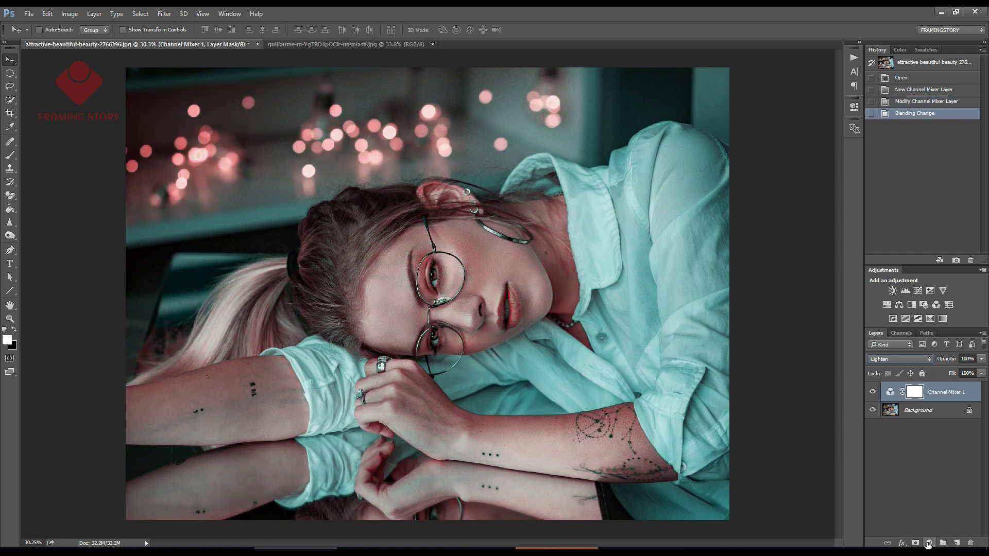
pyautogui.click(930, 542)
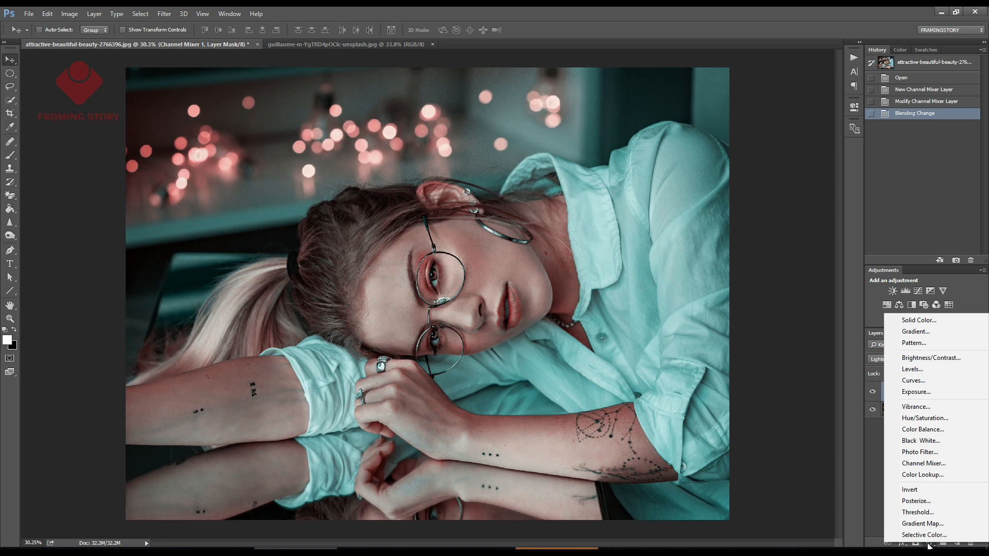
pyautogui.moveTo(936, 545)
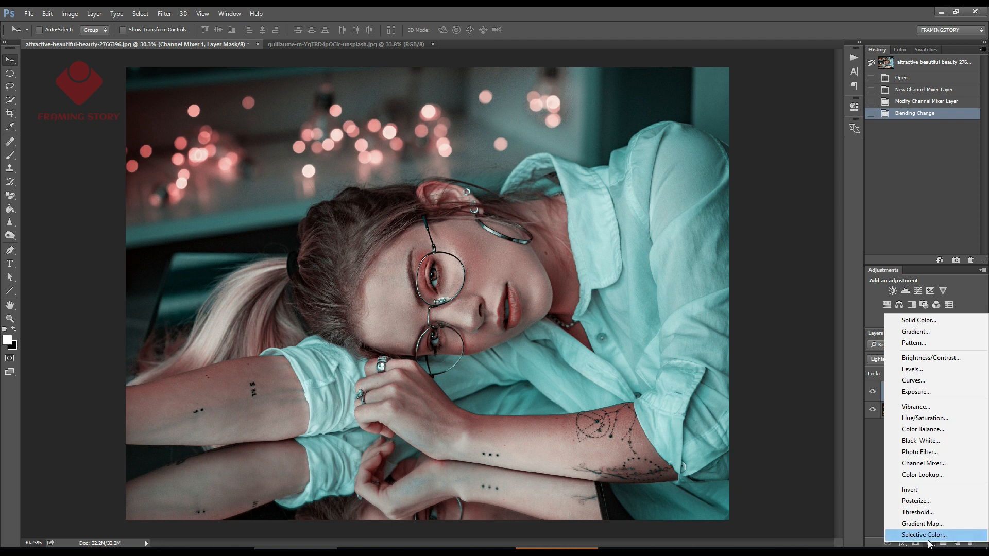
# - Add a Selective Color layer giving Reds Magenta +23, Yellow +40 and Black +27
pyautogui.click(926, 533)
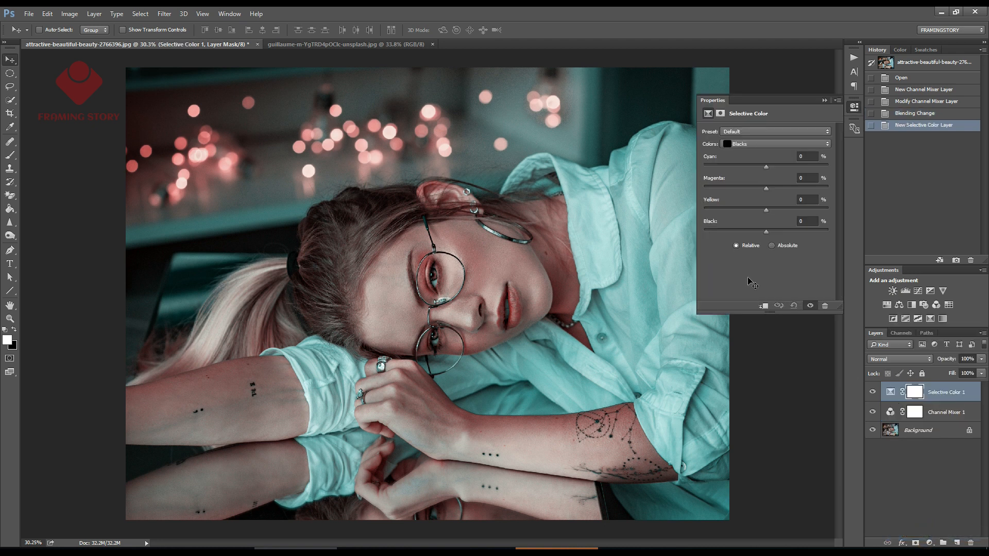
pyautogui.moveTo(736, 269)
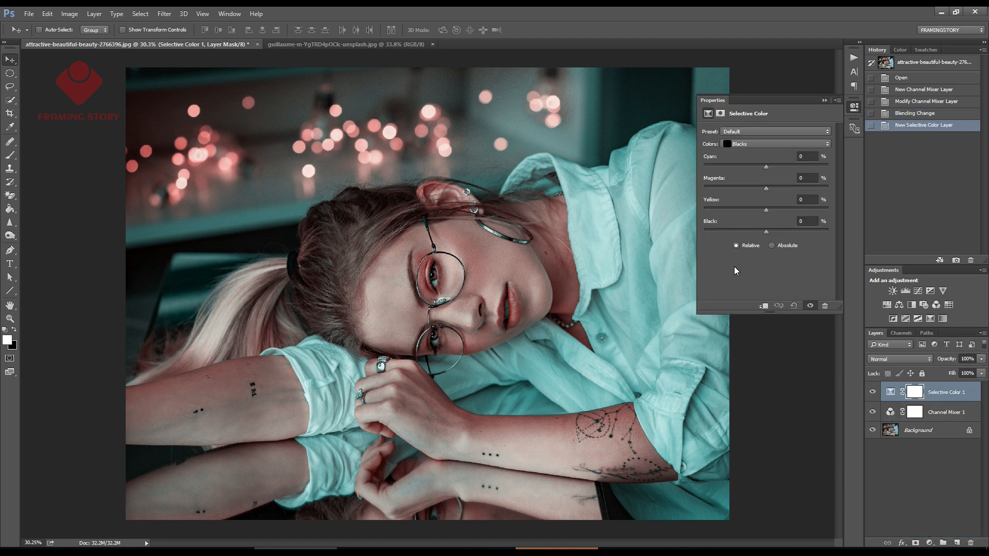
pyautogui.click(775, 143)
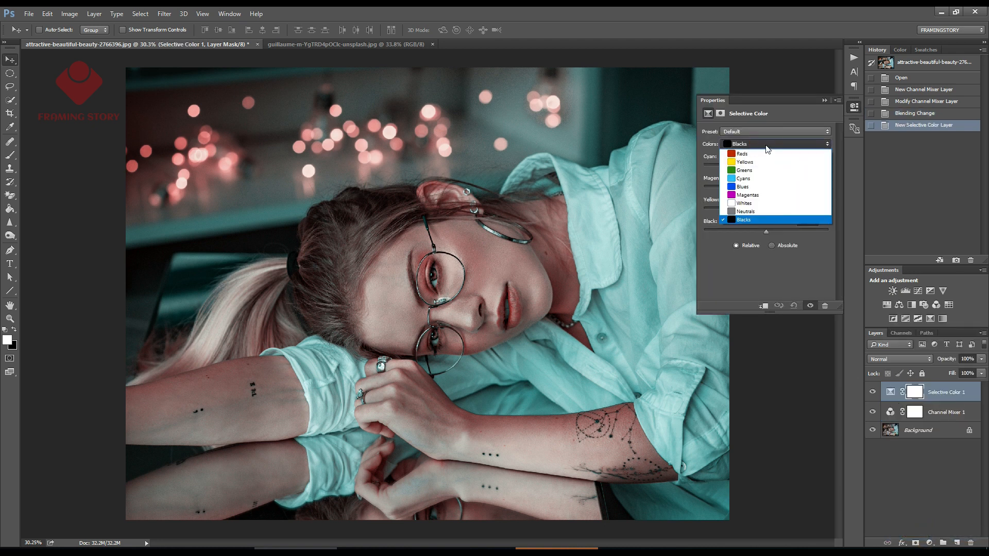
pyautogui.click(741, 153)
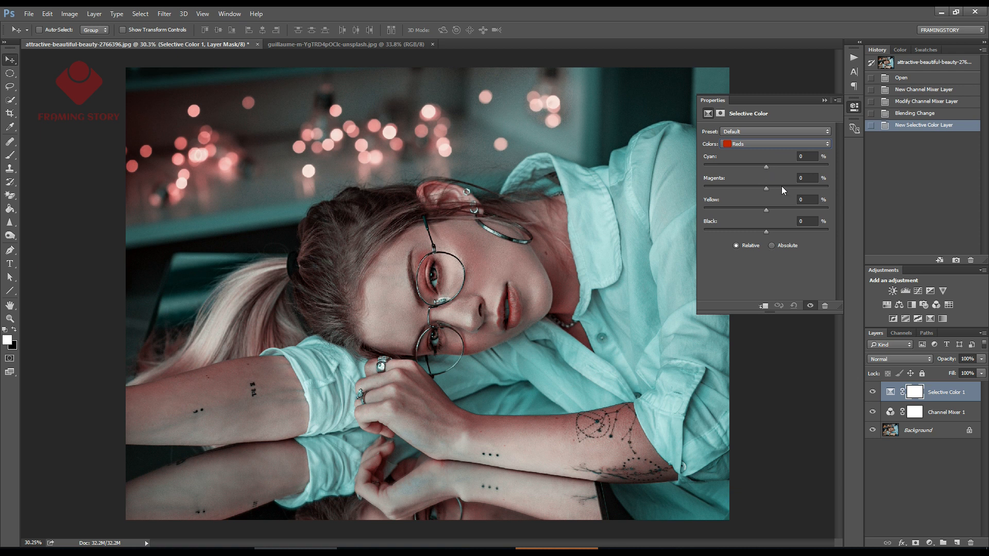
pyautogui.moveTo(766, 188); pyautogui.dragTo(780, 188)
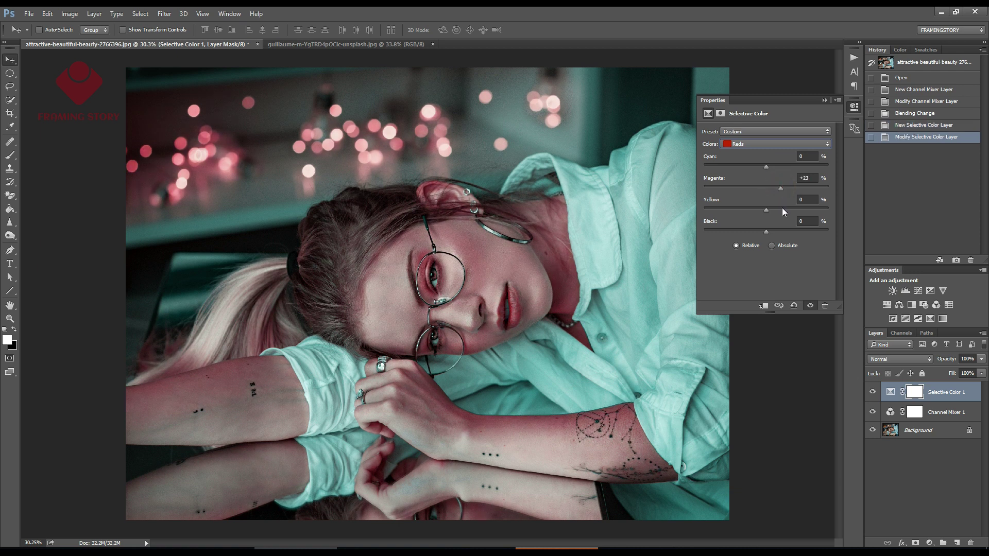
pyautogui.moveTo(764, 209); pyautogui.dragTo(790, 210)
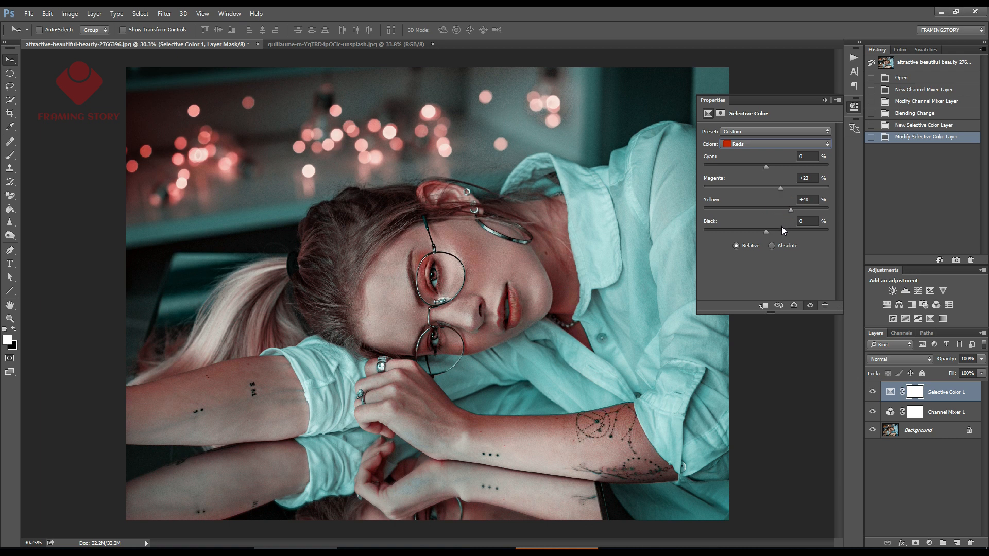
pyautogui.moveTo(766, 231); pyautogui.dragTo(780, 231)
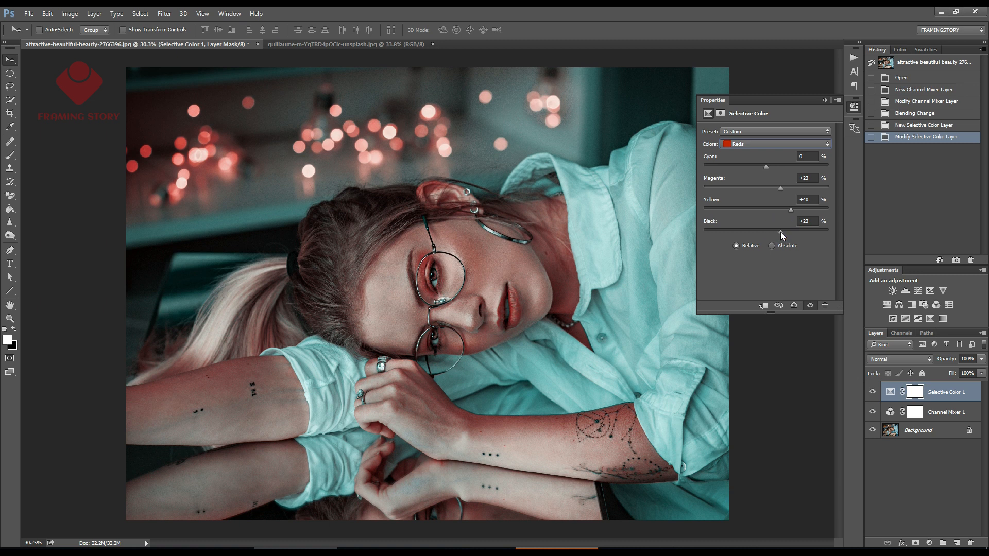
pyautogui.moveTo(780, 232); pyautogui.dragTo(784, 231)
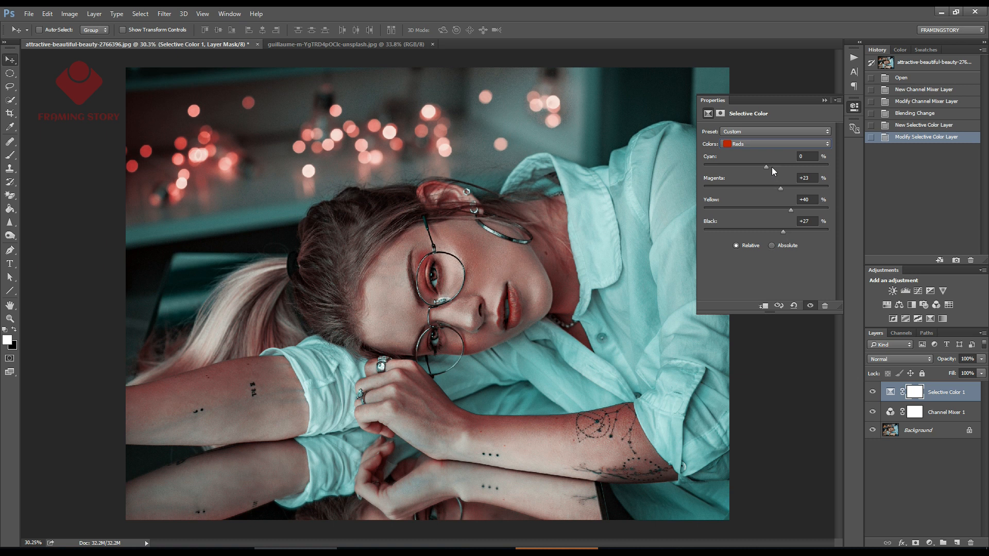
# - Set the Selective Color Cyans to Cyan +50 and Magenta about +49
pyautogui.click(776, 143)
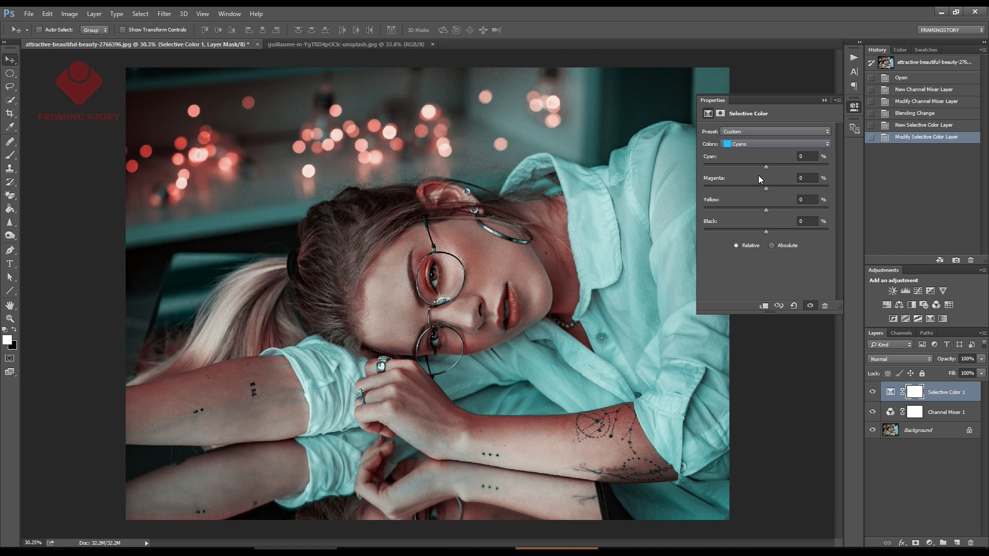
pyautogui.moveTo(788, 170)
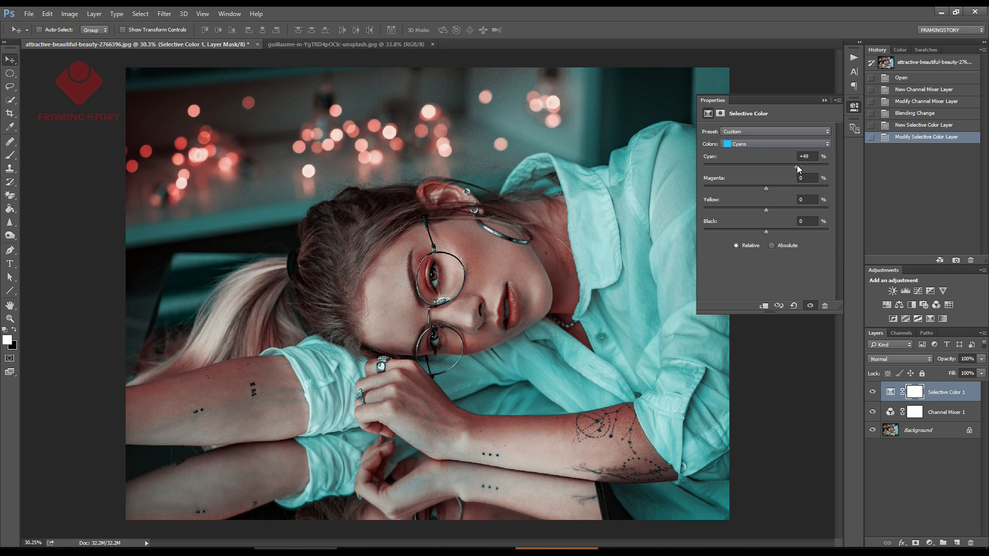
pyautogui.moveTo(797, 168); pyautogui.dragTo(798, 168)
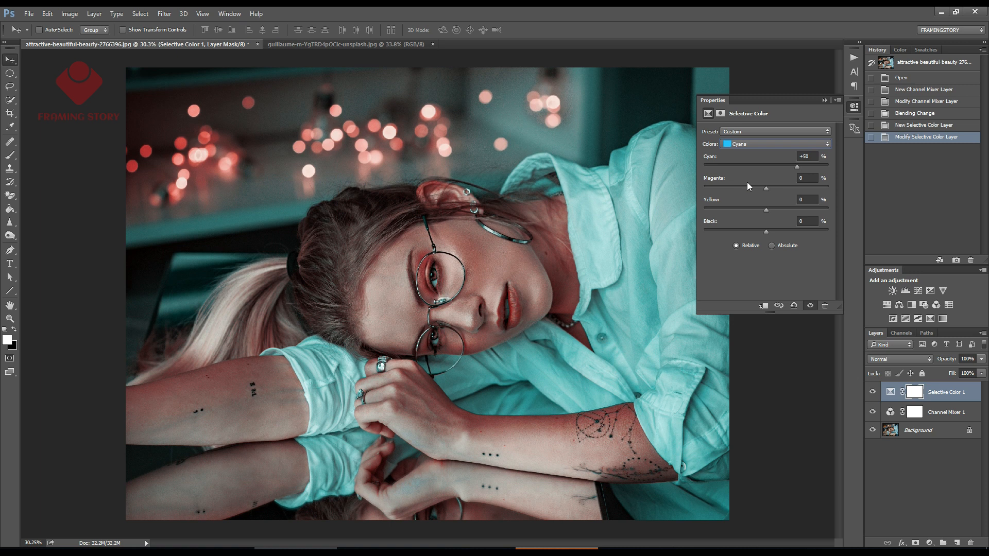
pyautogui.moveTo(794, 189)
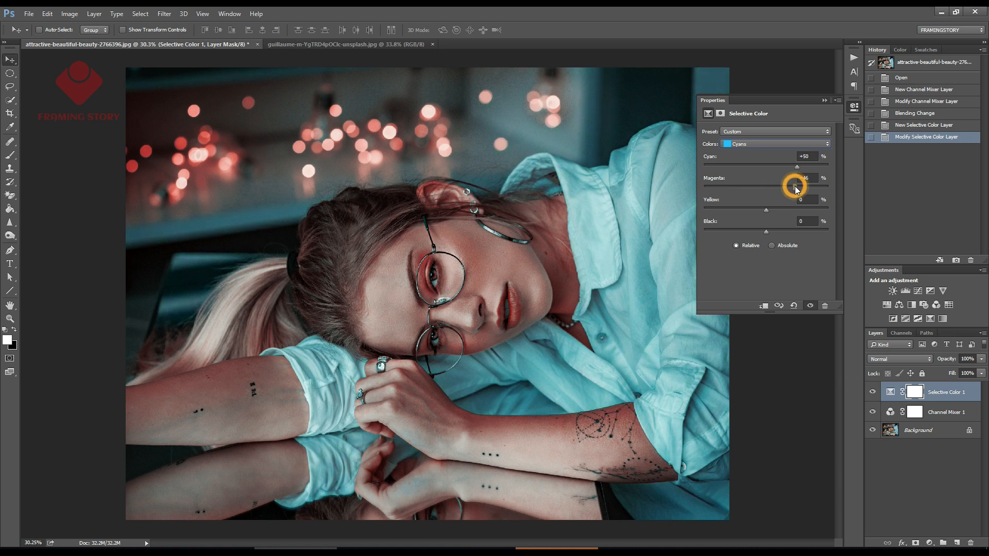
pyautogui.moveTo(798, 185); pyautogui.dragTo(796, 185)
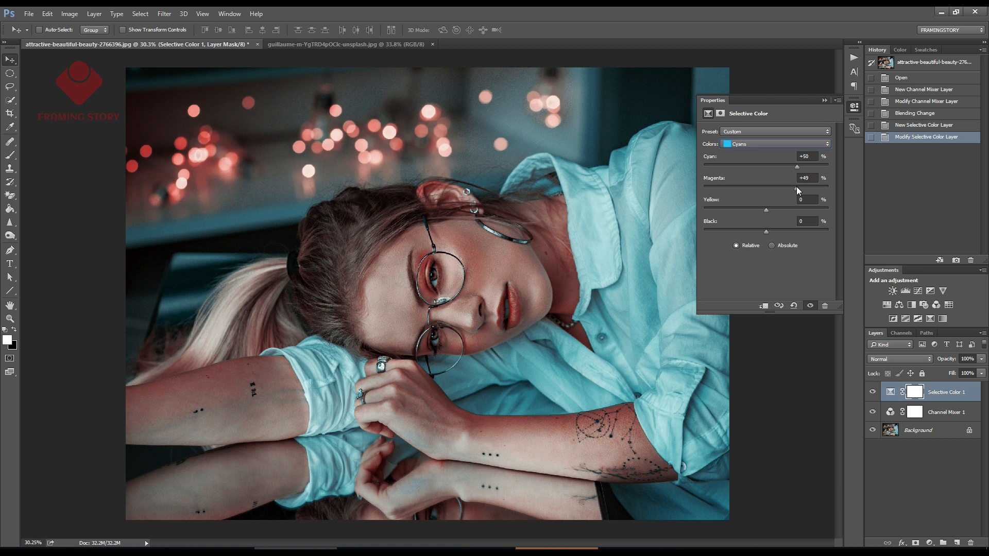
# - Tint the Whites toward cyan with Cyan +12
pyautogui.click(775, 144)
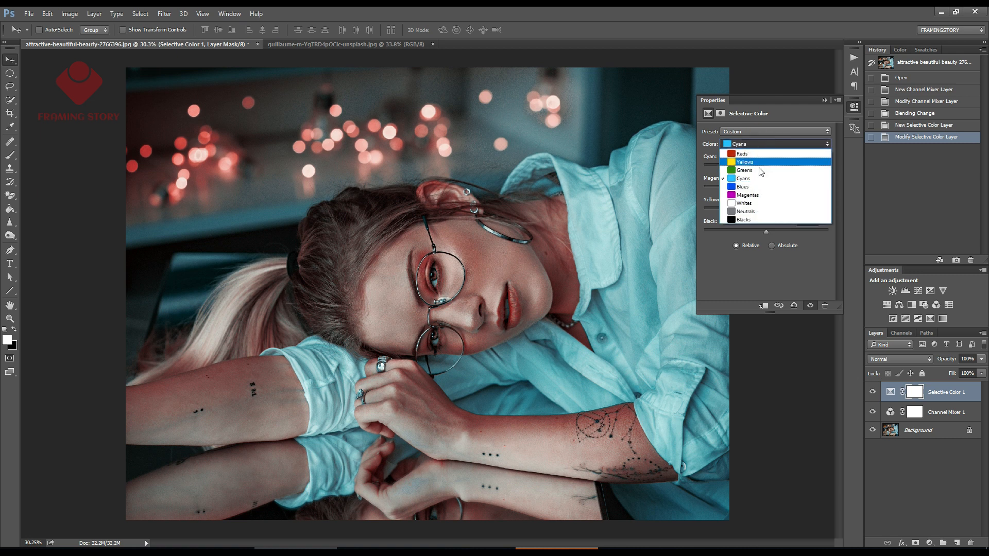
pyautogui.click(751, 203)
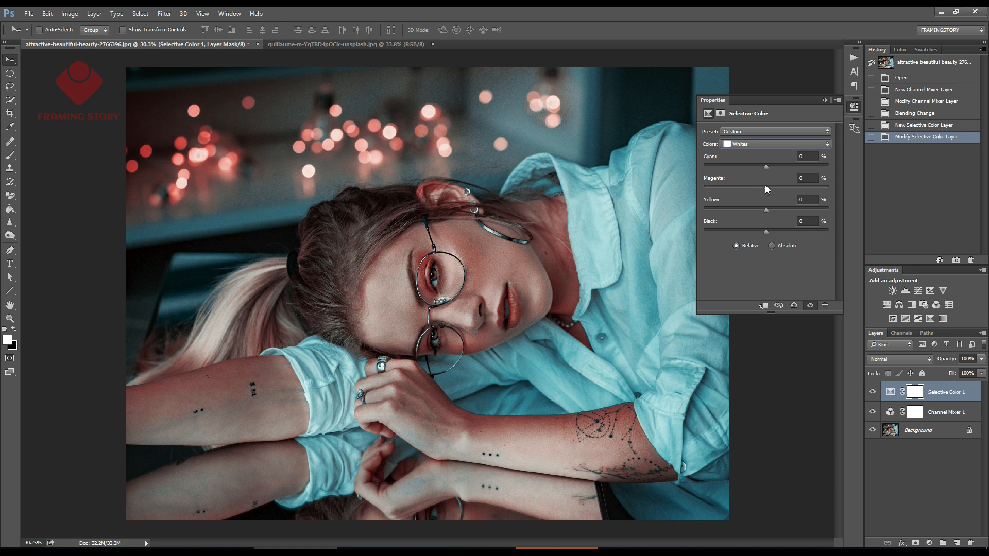
pyautogui.moveTo(769, 183)
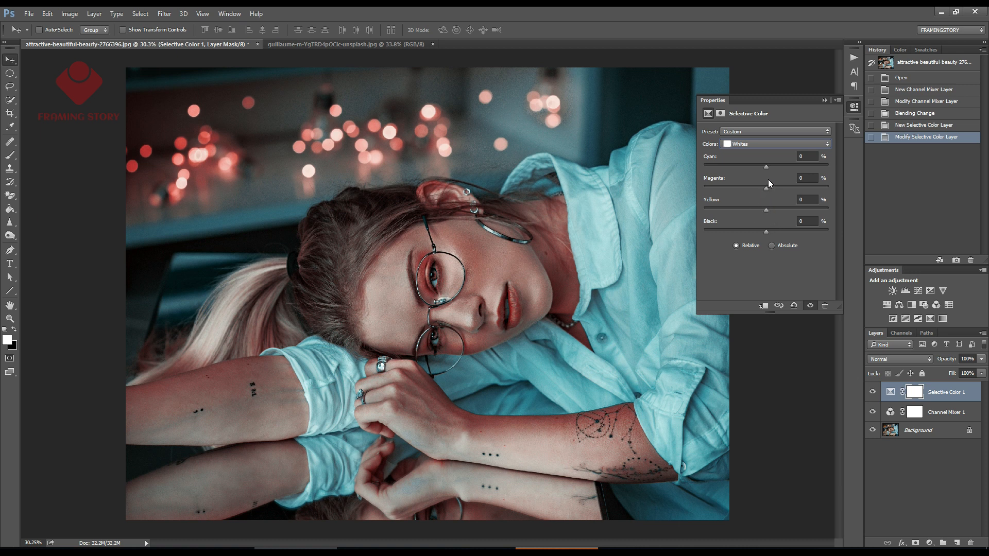
pyautogui.moveTo(766, 166); pyautogui.dragTo(773, 166)
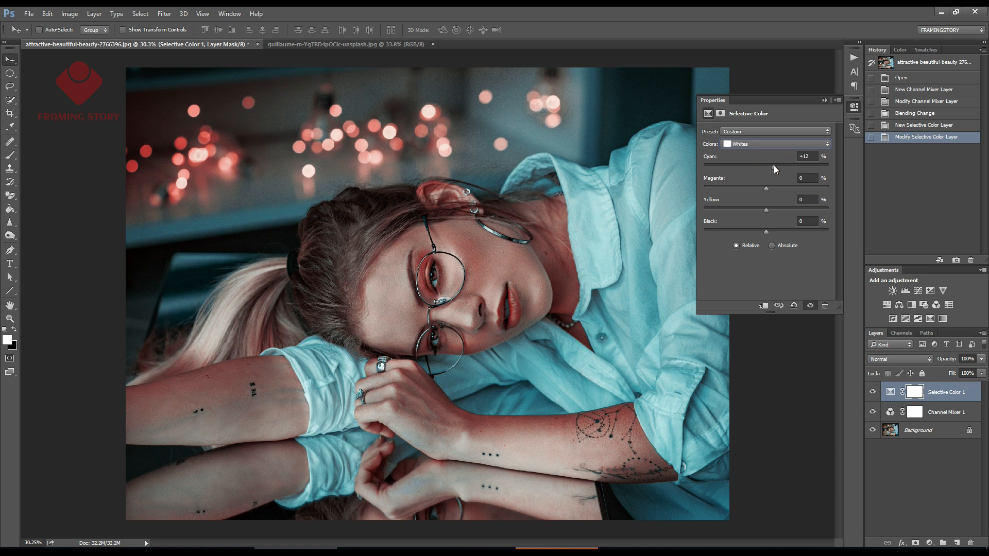
pyautogui.moveTo(766, 233)
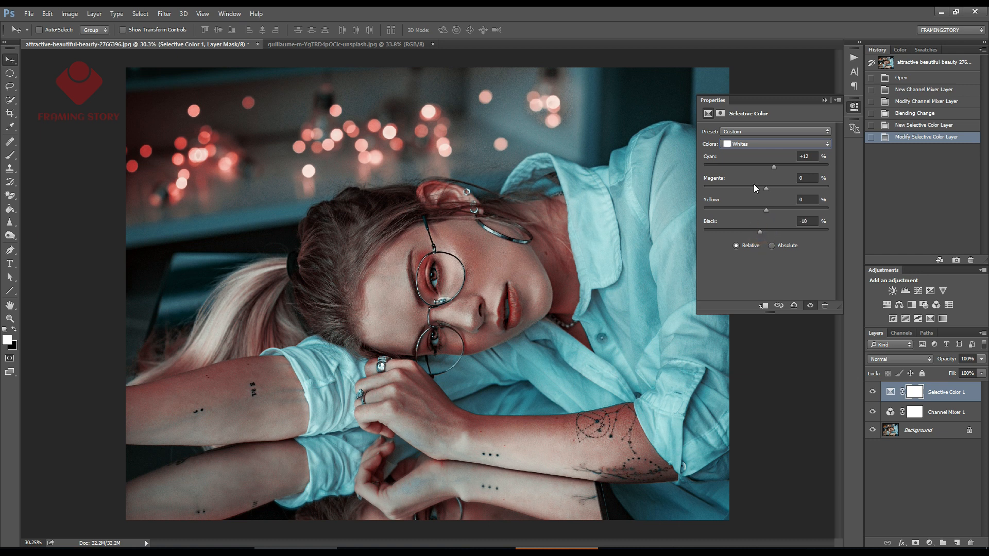
# - Set the Selective Color Neutrals to Cyan -16 and Black -7
pyautogui.click(775, 143)
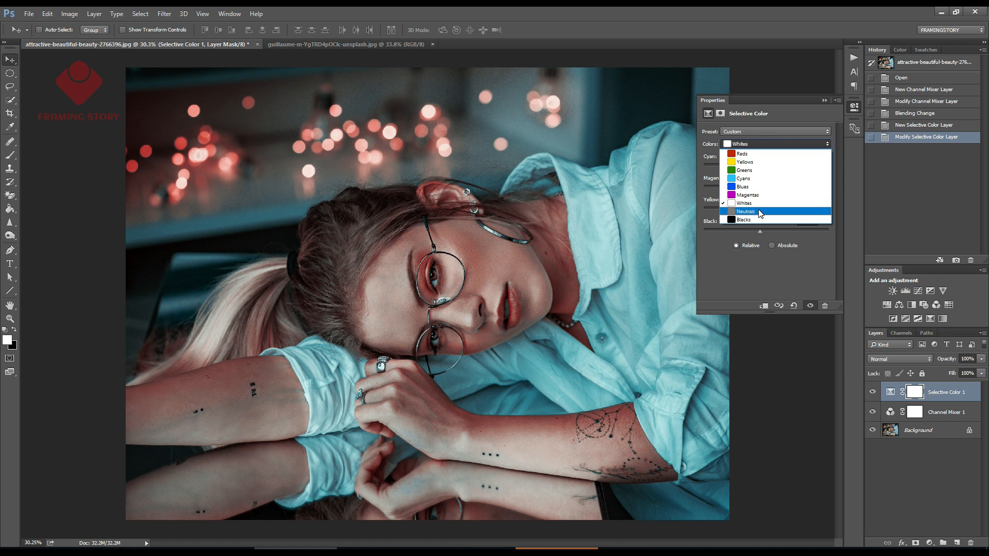
pyautogui.click(745, 211)
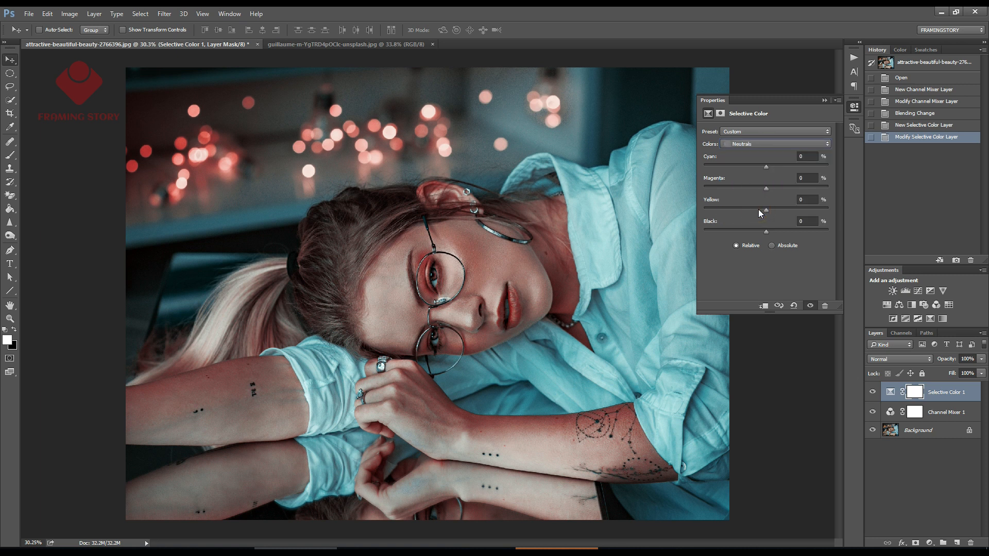
pyautogui.moveTo(766, 166); pyautogui.dragTo(756, 166)
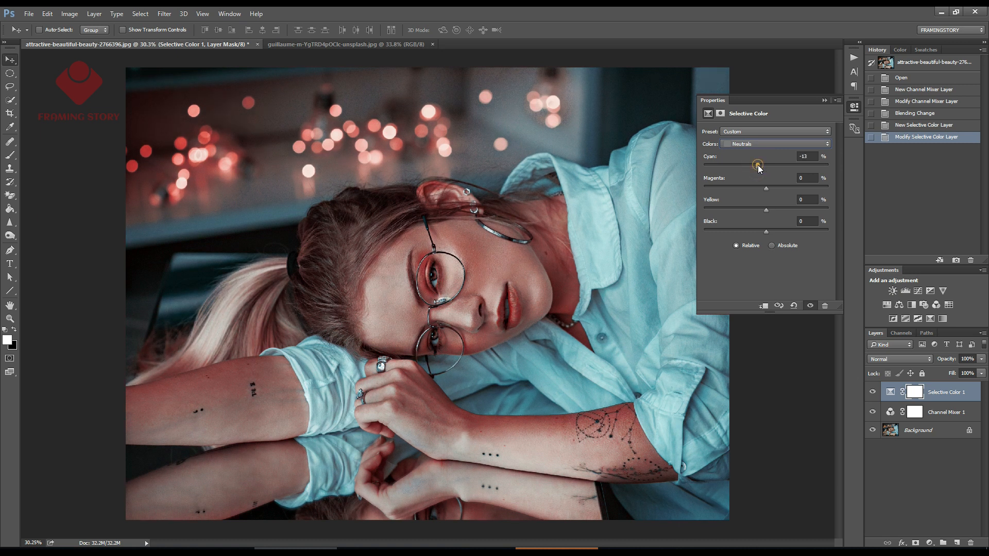
pyautogui.moveTo(758, 165); pyautogui.dragTo(756, 165)
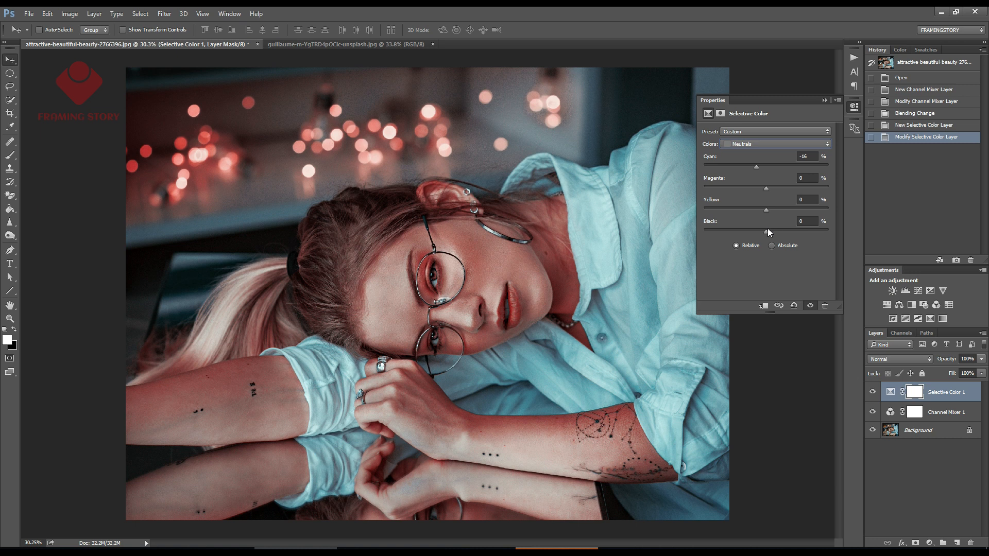
pyautogui.moveTo(765, 230); pyautogui.dragTo(761, 230)
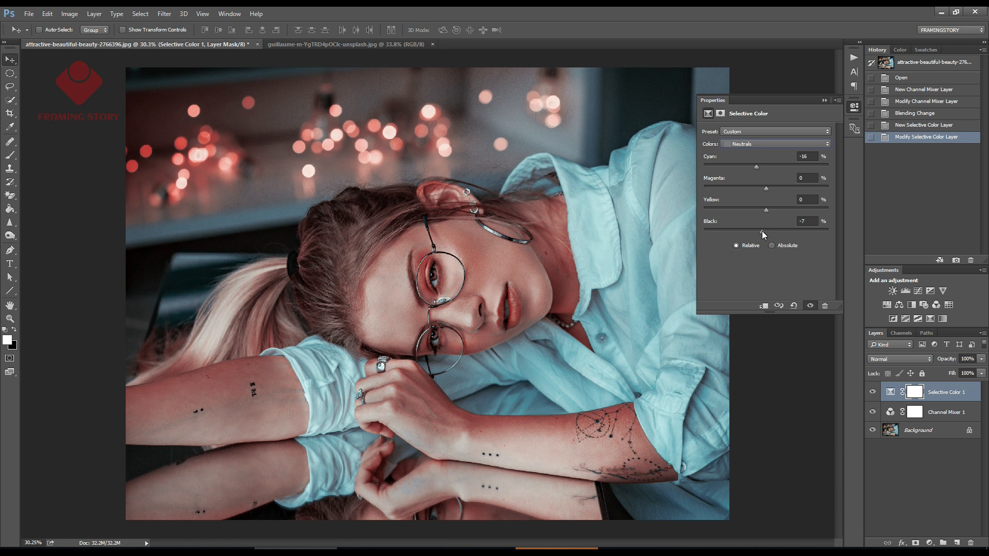
pyautogui.moveTo(762, 230); pyautogui.dragTo(768, 230)
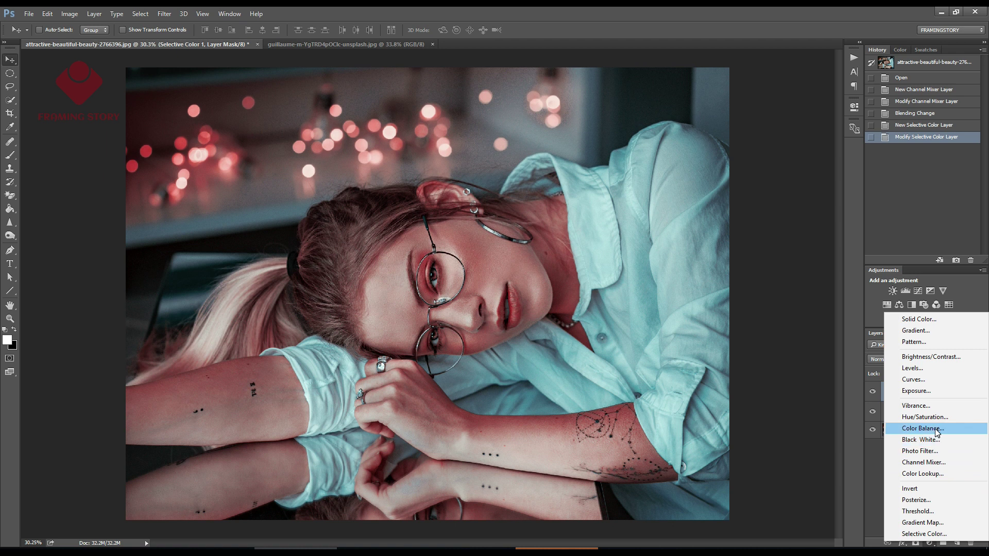
# - Add a Color Balance layer with midtones Yellow -9 and highlights Red +9
pyautogui.click(922, 428)
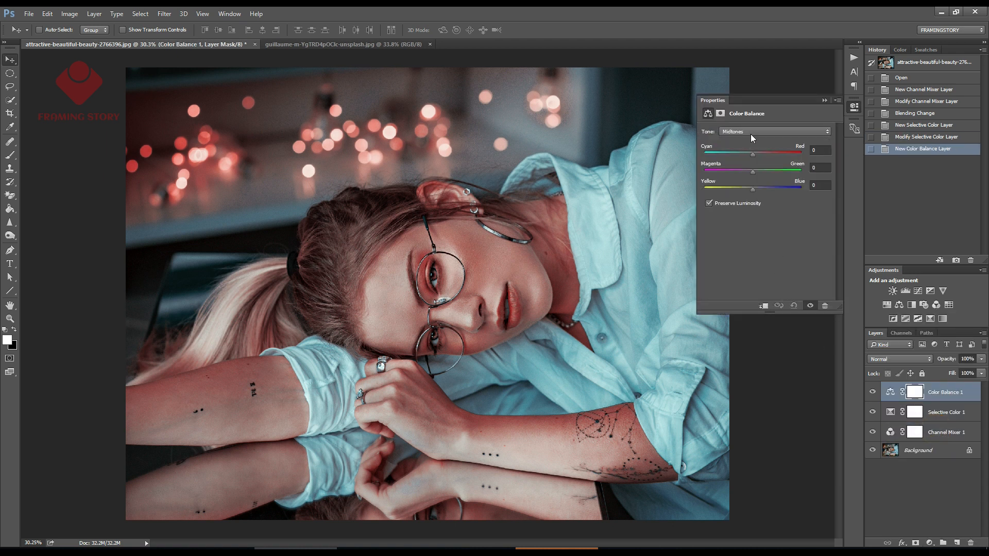
pyautogui.click(775, 132)
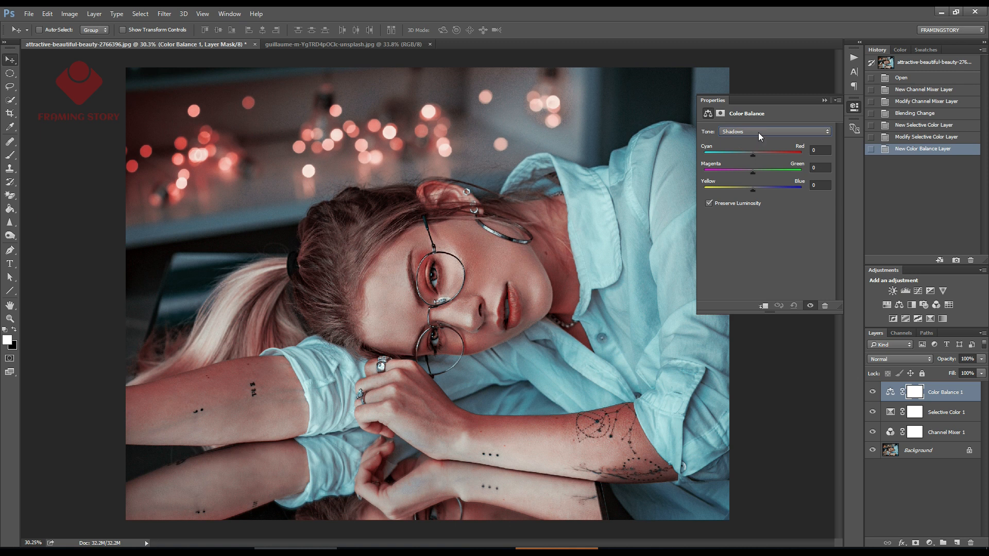
pyautogui.moveTo(754, 140)
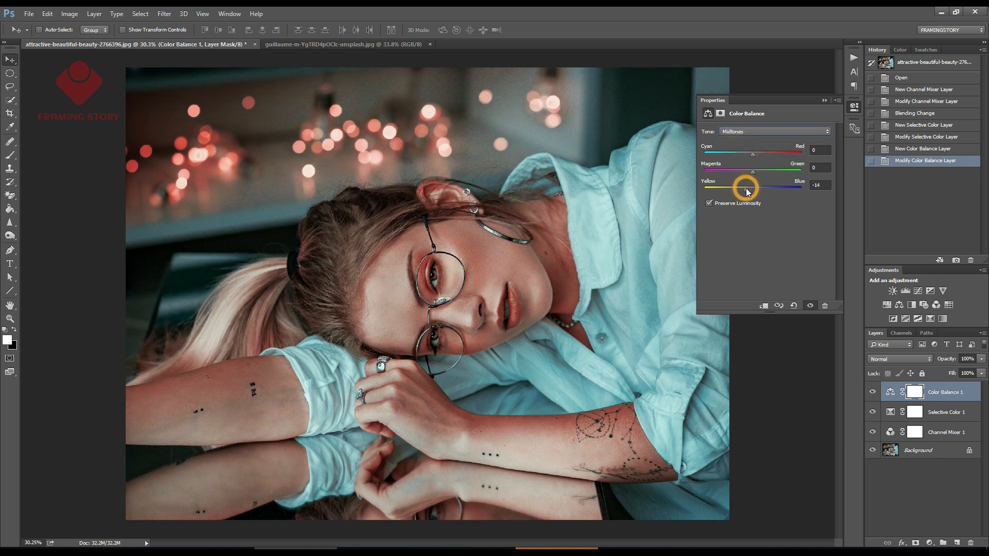
pyautogui.moveTo(747, 190); pyautogui.dragTo(766, 190)
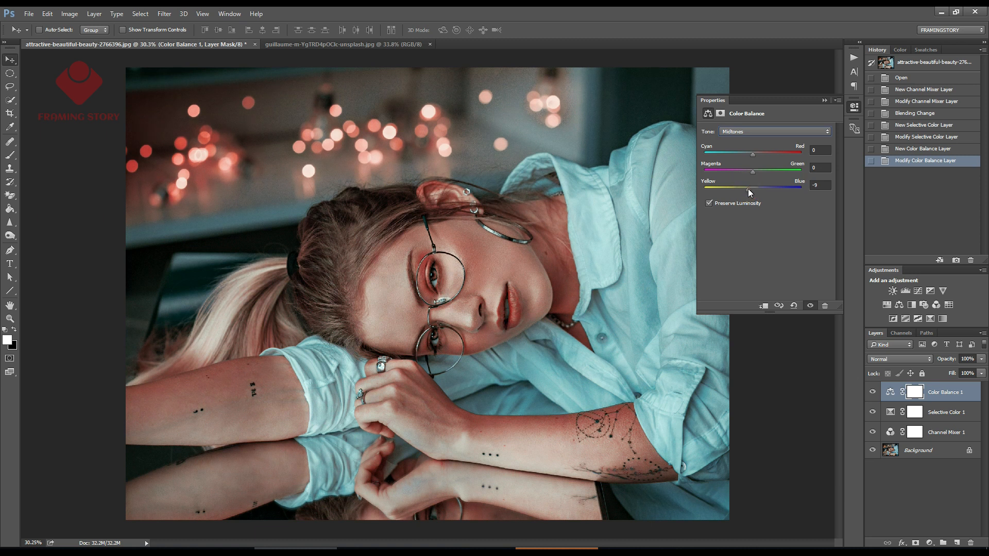
pyautogui.click(776, 132)
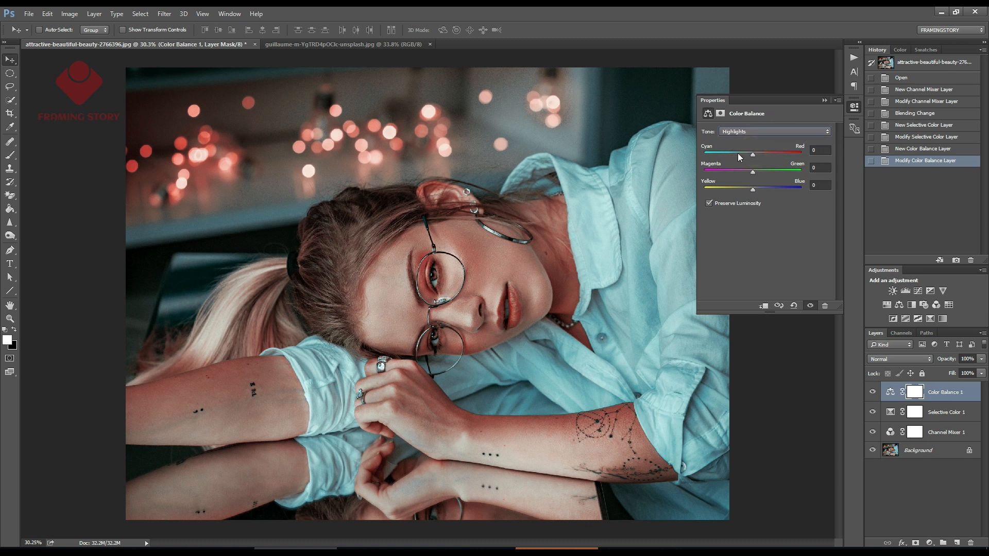
pyautogui.moveTo(751, 153); pyautogui.dragTo(758, 153)
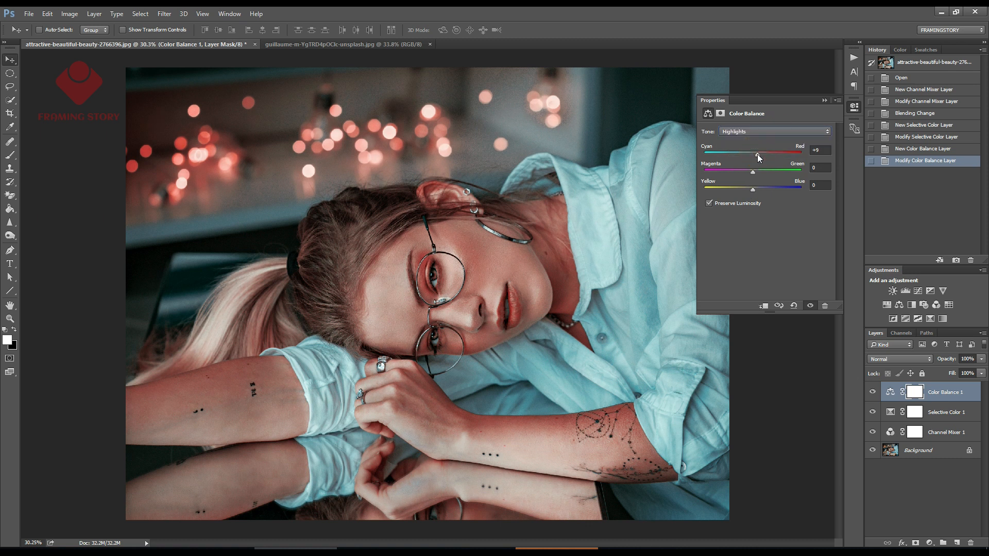
pyautogui.moveTo(755, 155); pyautogui.dragTo(760, 155)
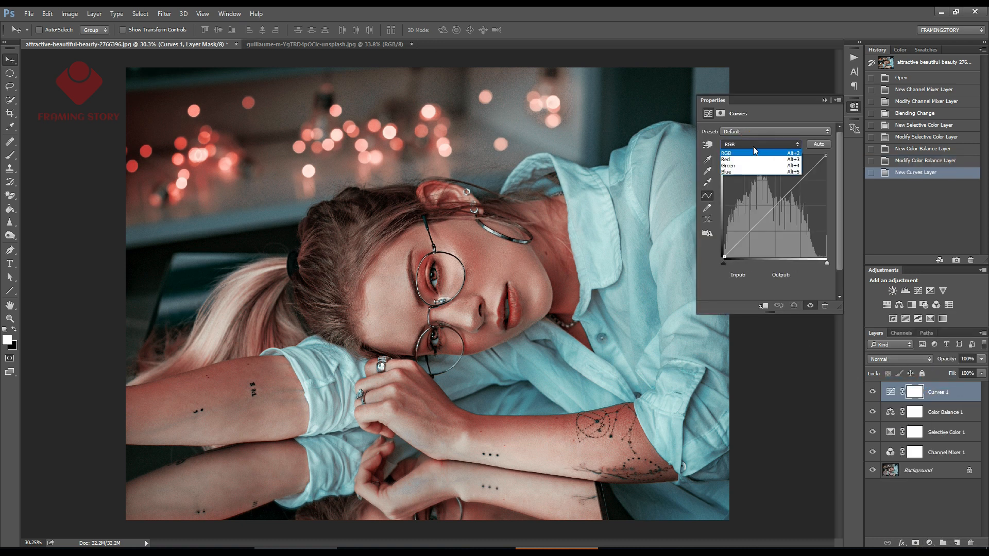
# - Set the Red channel curve's shadow output to 16 and highlight output to 232
pyautogui.click(727, 161)
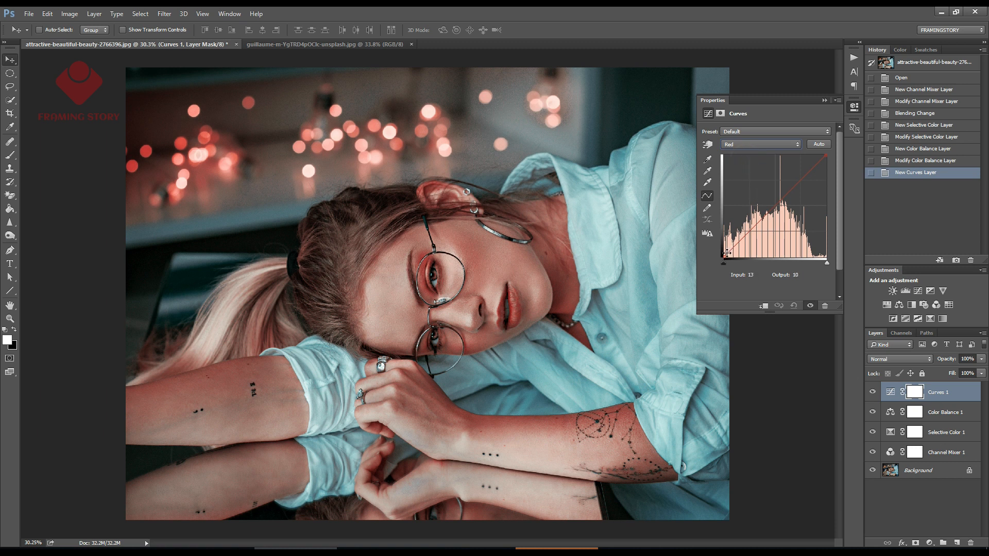
pyautogui.moveTo(724, 253); pyautogui.dragTo(725, 258)
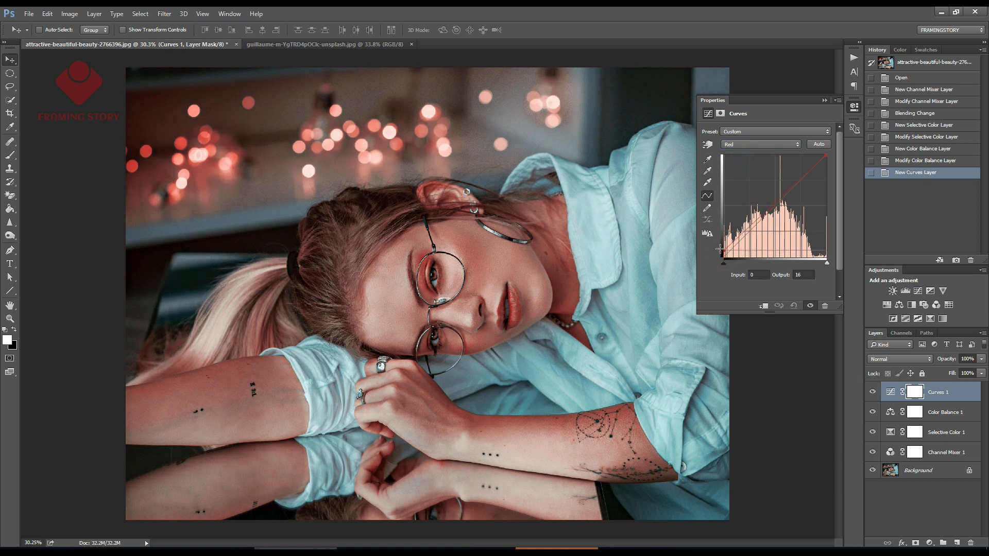
pyautogui.moveTo(722, 263); pyautogui.dragTo(719, 244)
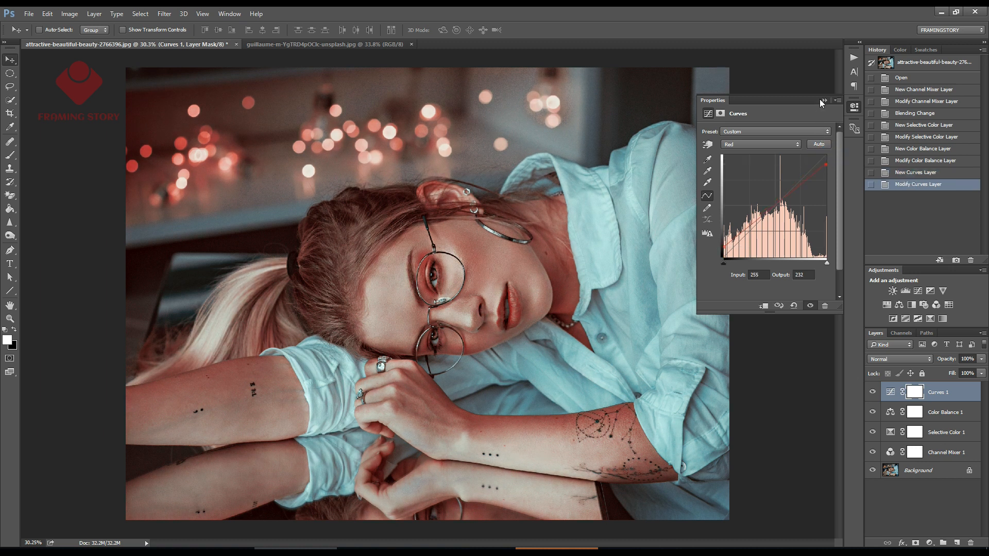
pyautogui.click(836, 100)
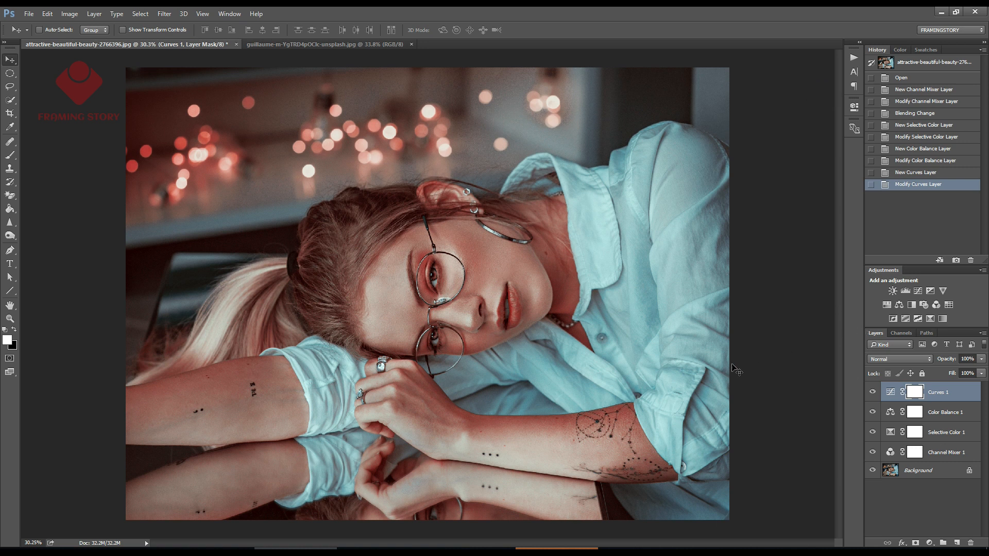
pyautogui.moveTo(925, 449)
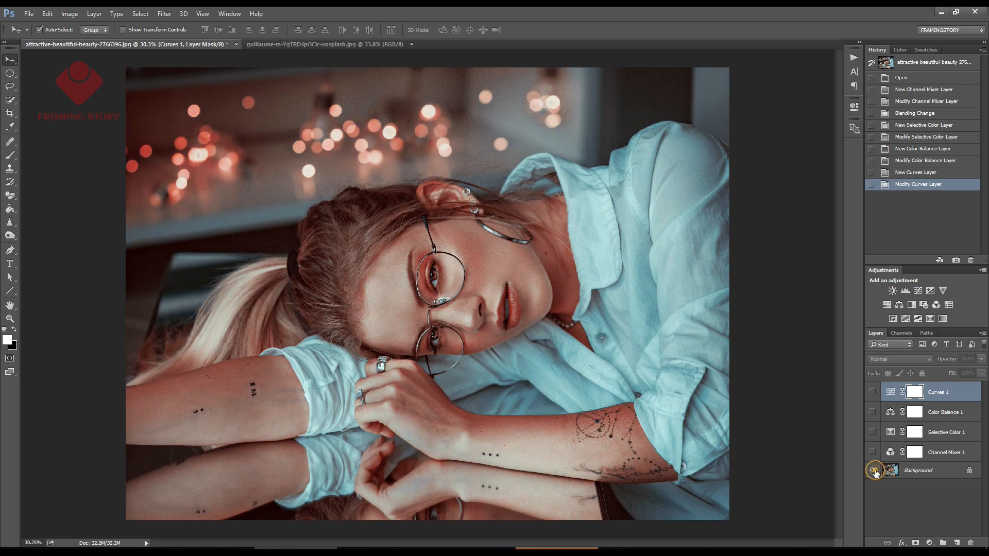
pyautogui.click(874, 471)
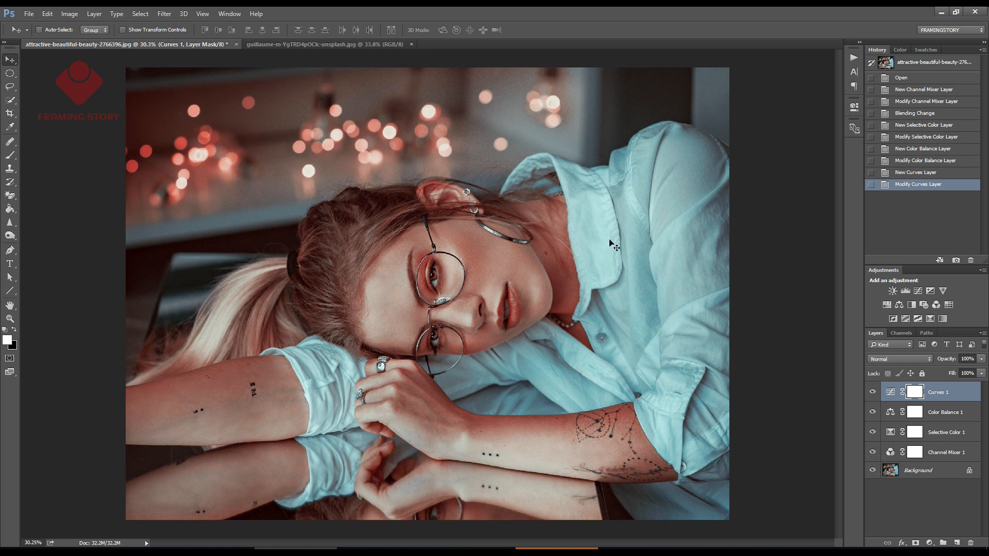
pyautogui.moveTo(513, 134)
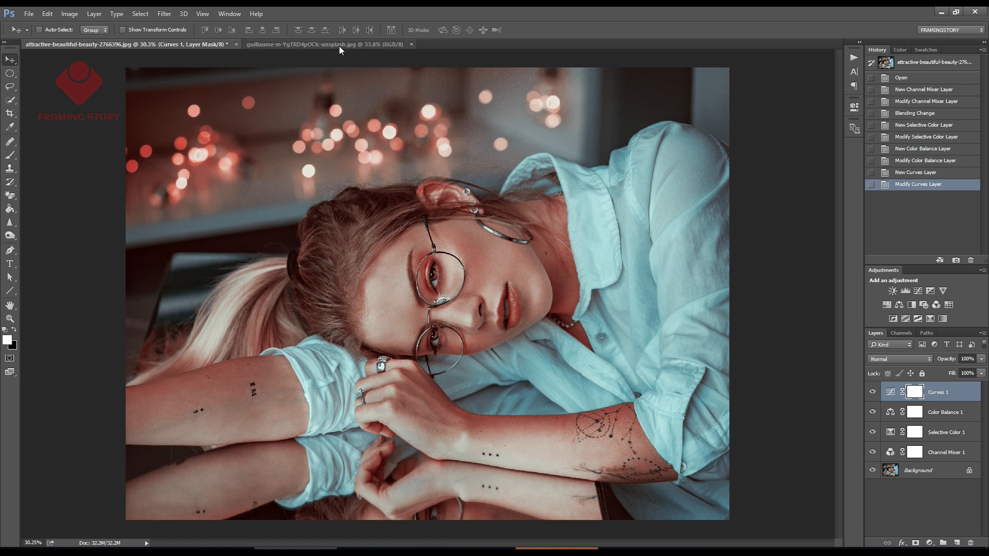
# - Switch to the flower-field photo and compare it with and without the red-and-teal grade
pyautogui.click(322, 44)
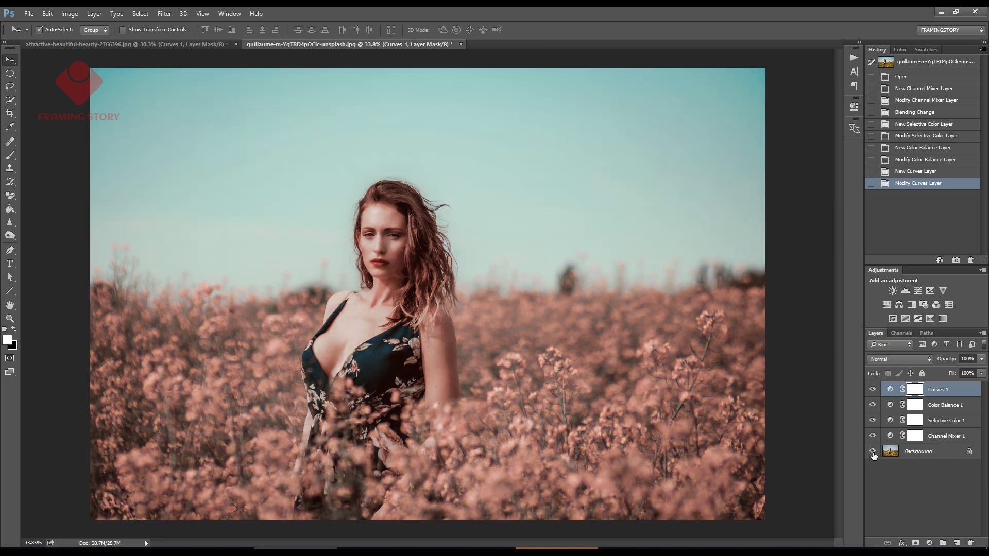
pyautogui.click(873, 451)
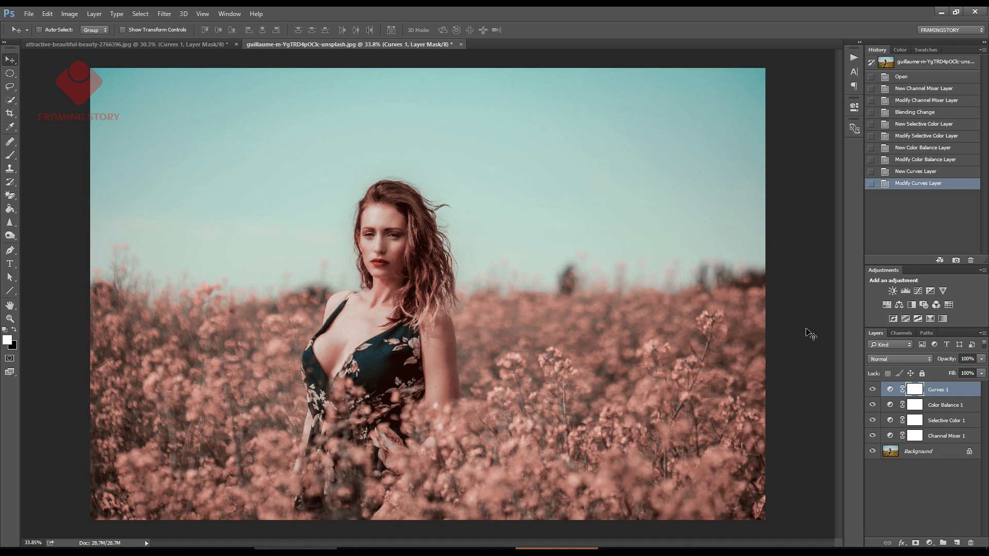
pyautogui.moveTo(776, 281)
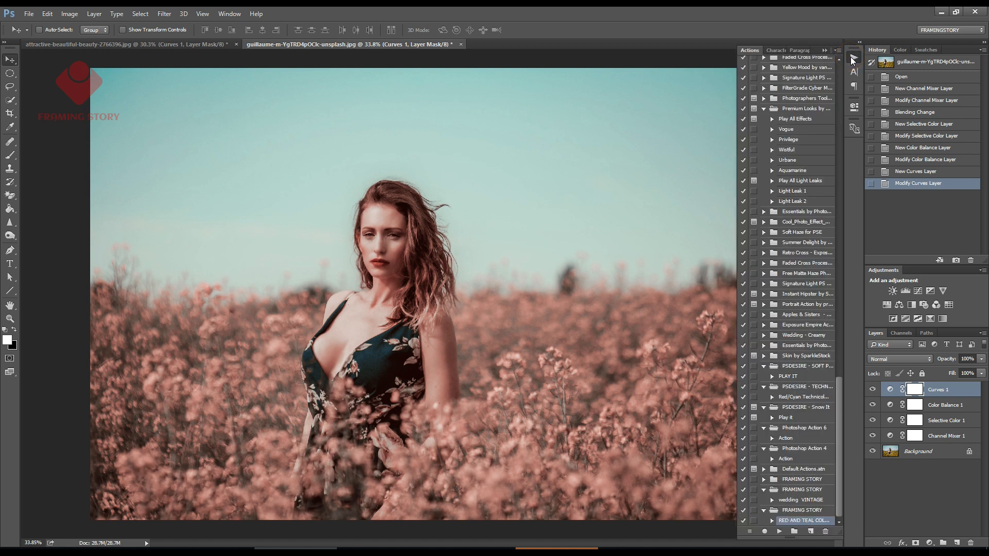
pyautogui.click(836, 51)
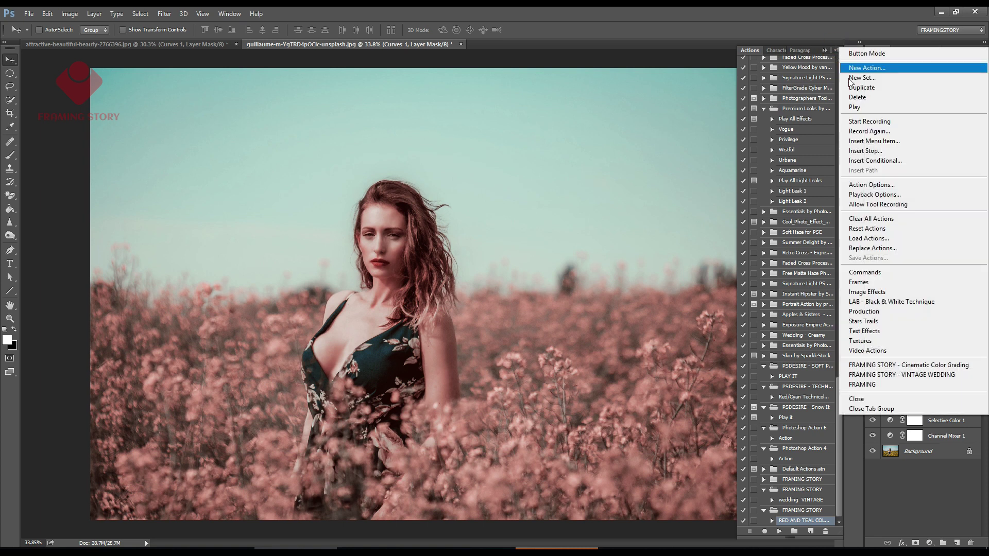